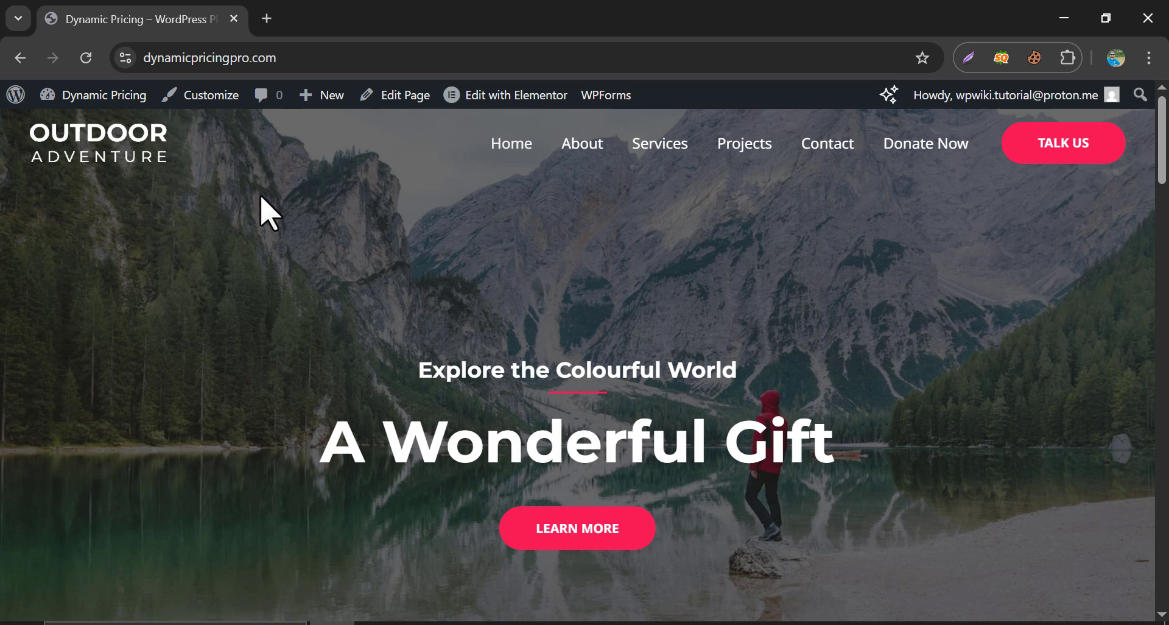
pyautogui.moveTo(212, 95)
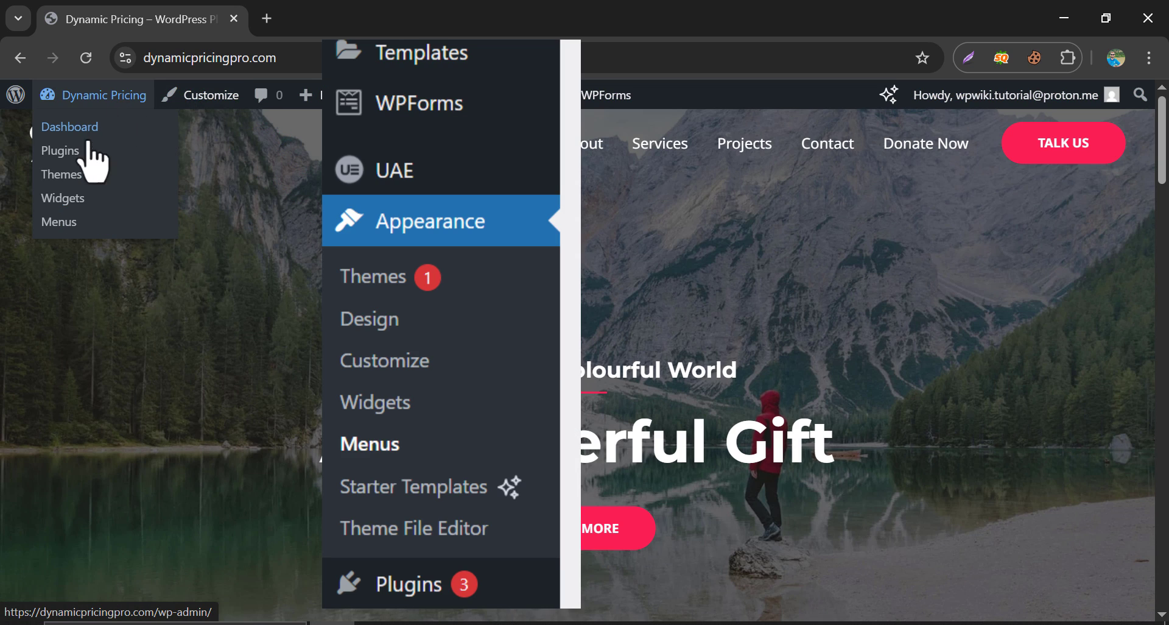
# Step: Open Appearance > Menus through the site name in the admin bar
pyautogui.click(58, 222)
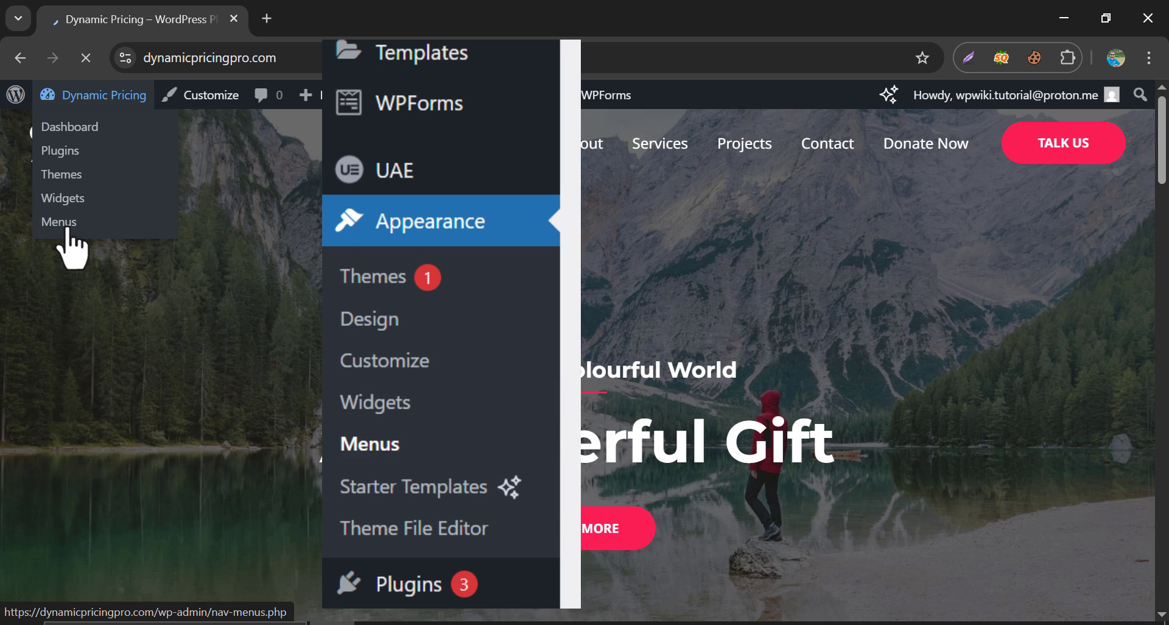
pyautogui.click(59, 222)
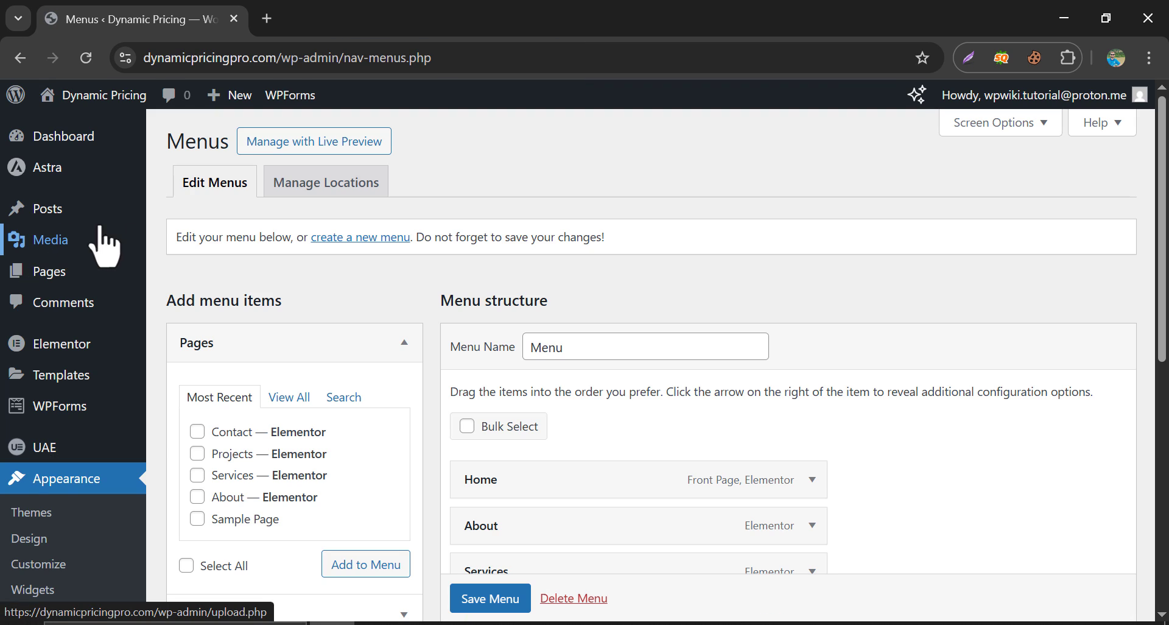
pyautogui.scroll(-3)
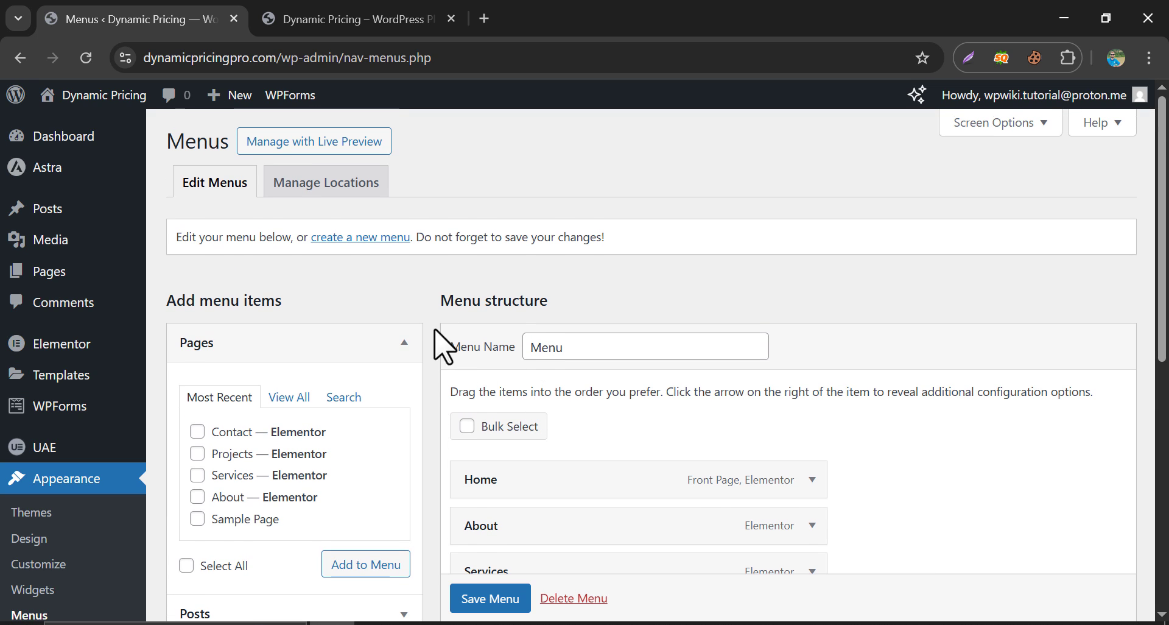
# Step: Create a new empty menu named 'wpwiki menu'
pyautogui.click(360, 237)
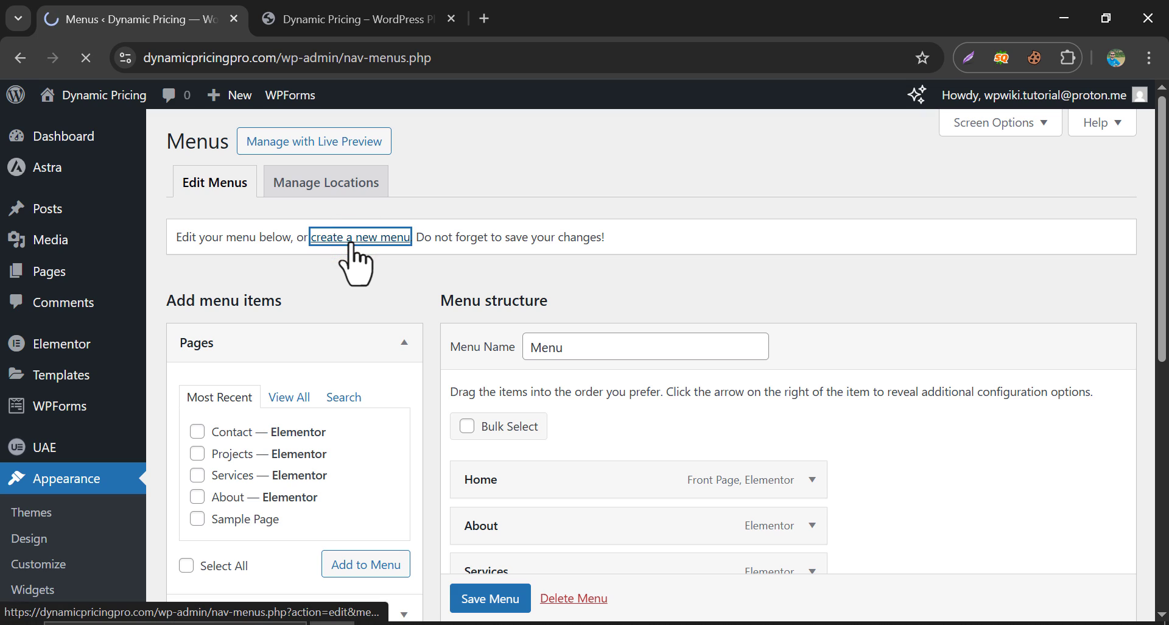
pyautogui.click(360, 236)
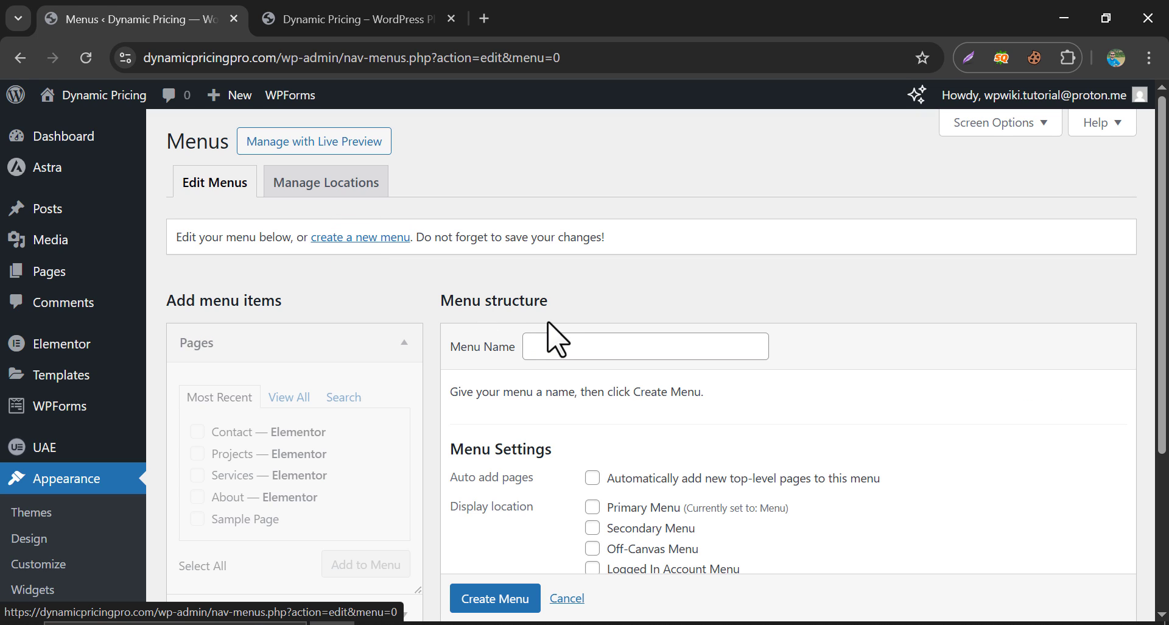
pyautogui.click(645, 346)
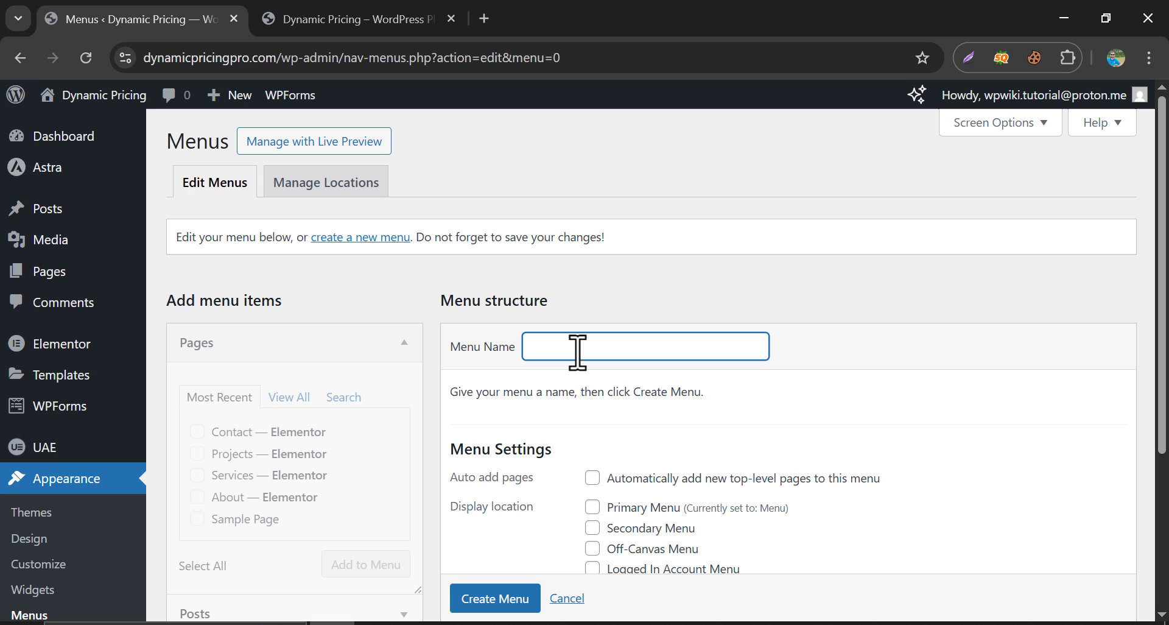
pyautogui.write('wpwiki meny')
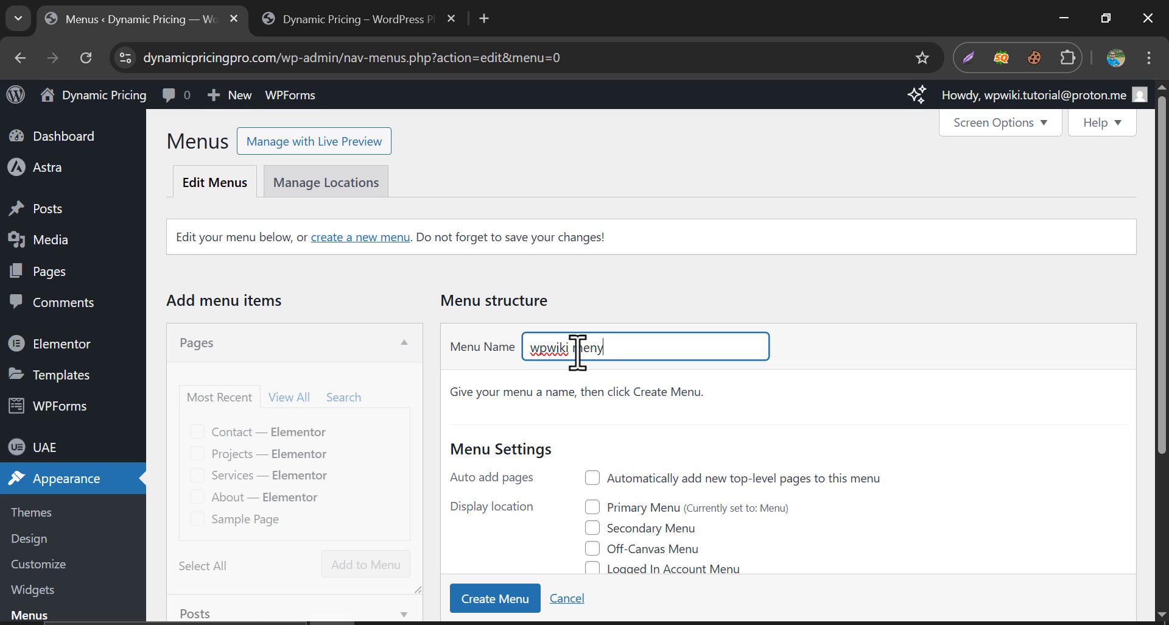
pyautogui.scroll(-3)
pyautogui.write('u')
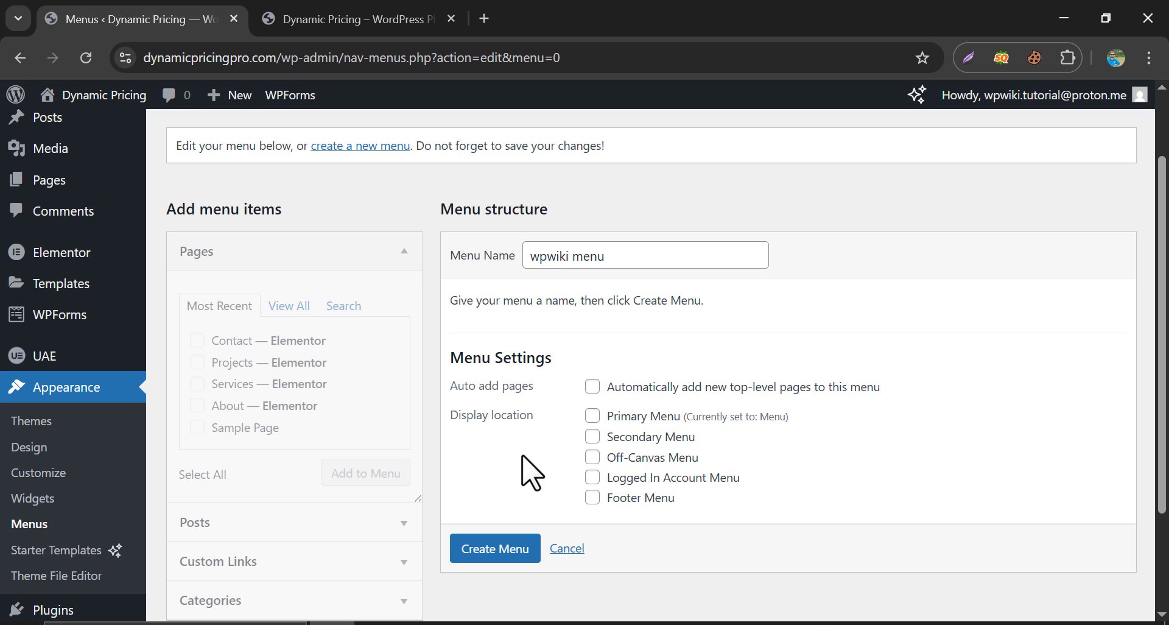
pyautogui.click(495, 548)
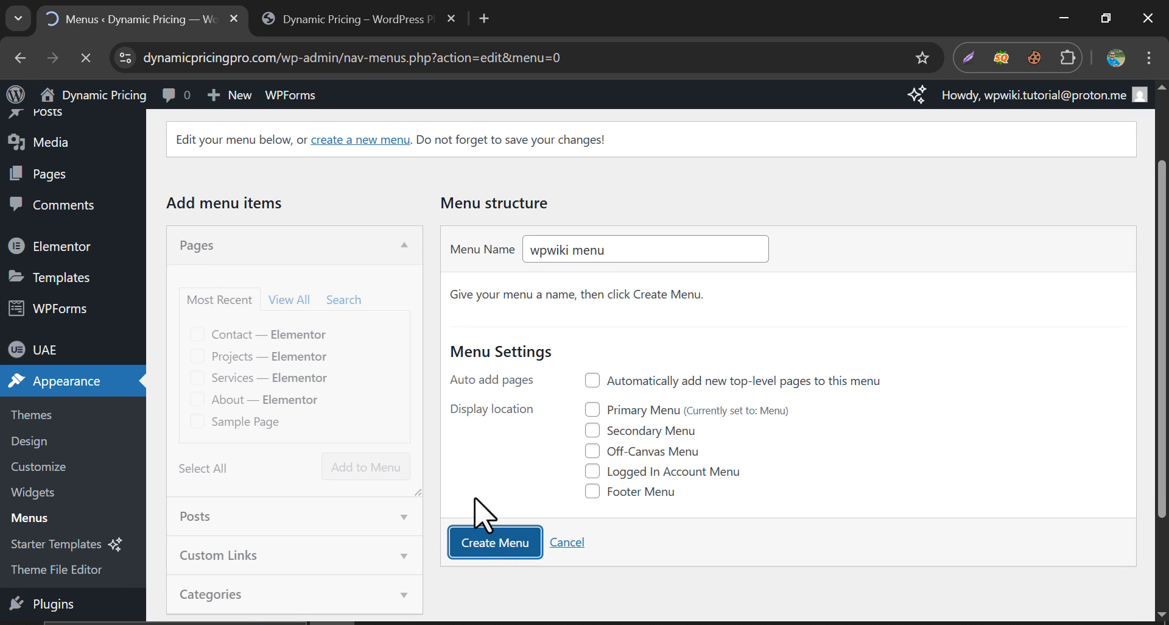
pyautogui.click(494, 542)
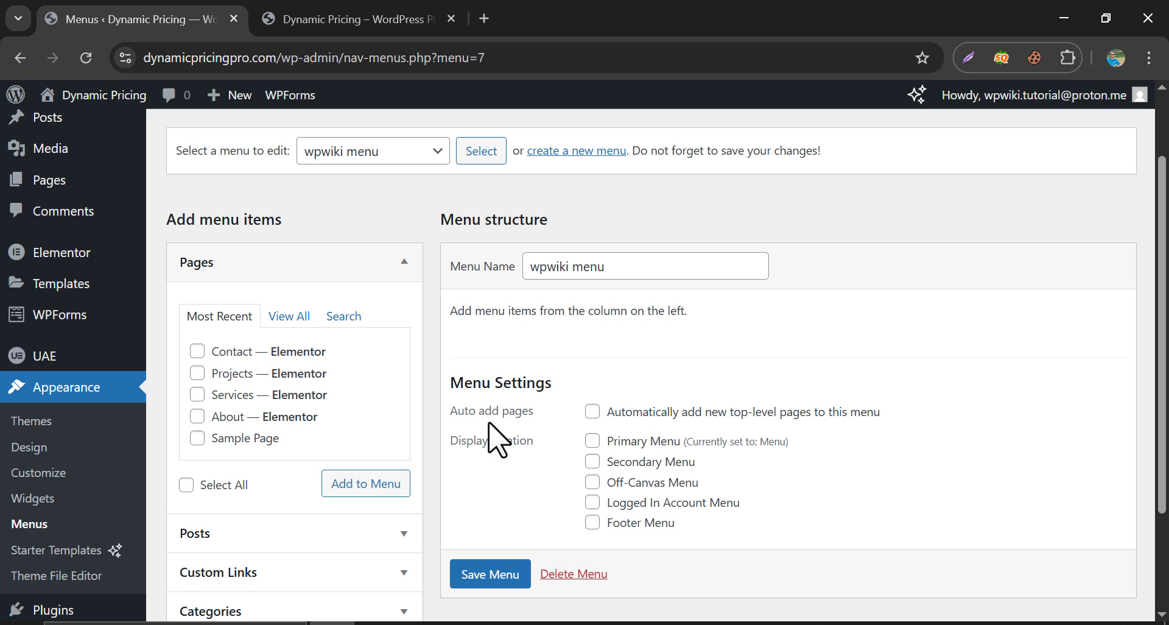
# Step: Add the About and Services pages and the Hello world! post to the menu
pyautogui.scroll(-3)
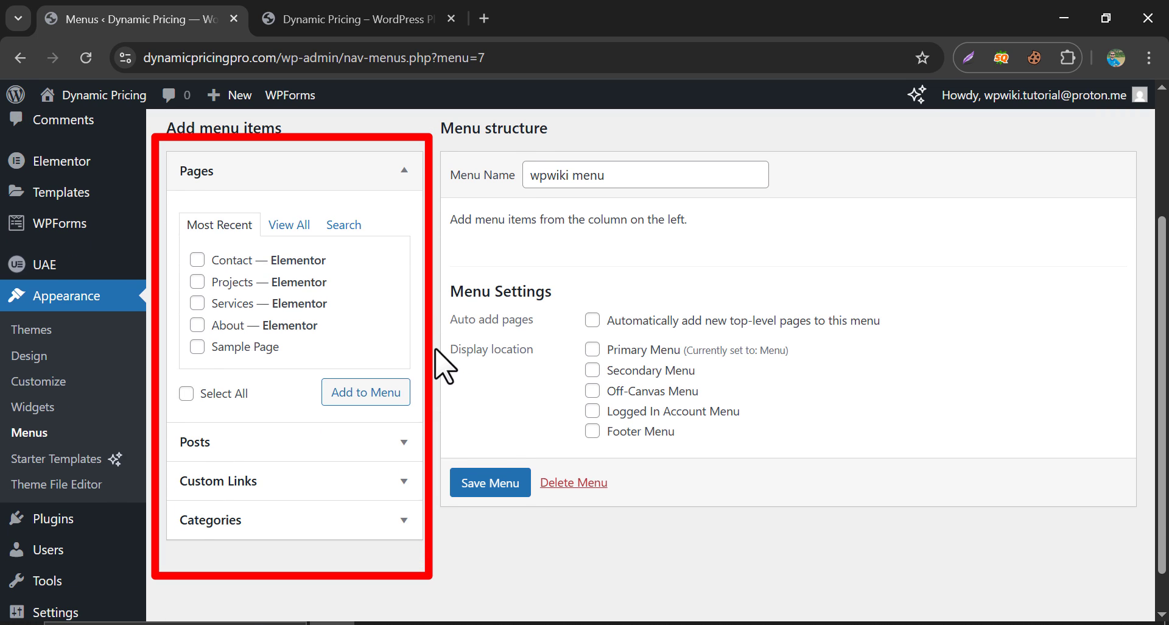
pyautogui.moveTo(366, 279)
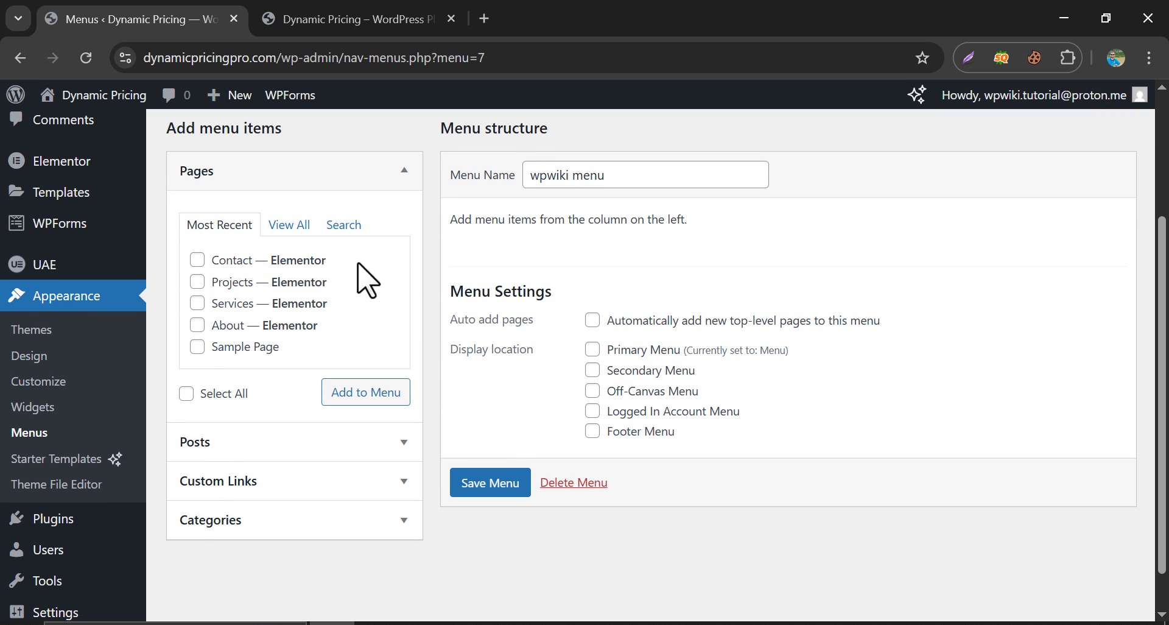
pyautogui.click(290, 225)
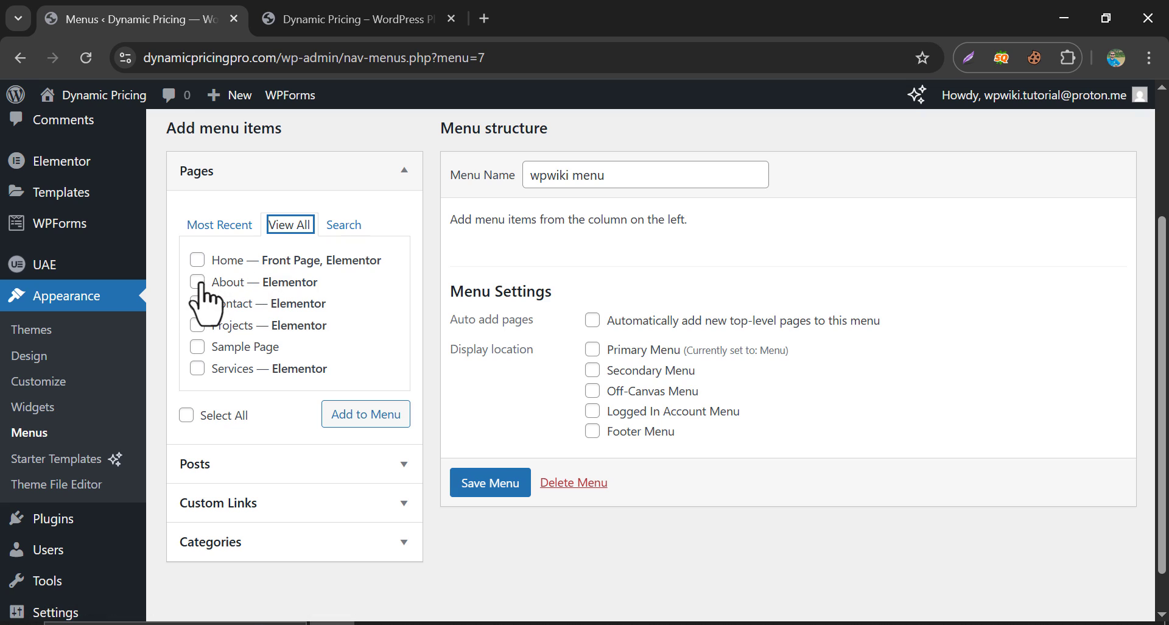
pyautogui.click(197, 281)
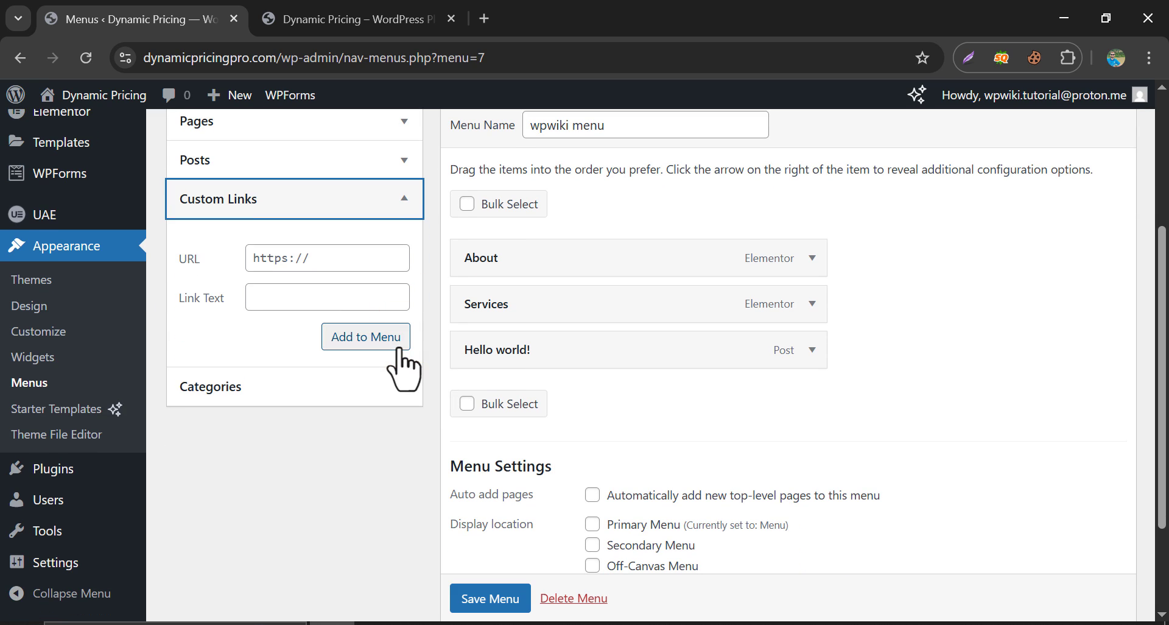
pyautogui.click(326, 257)
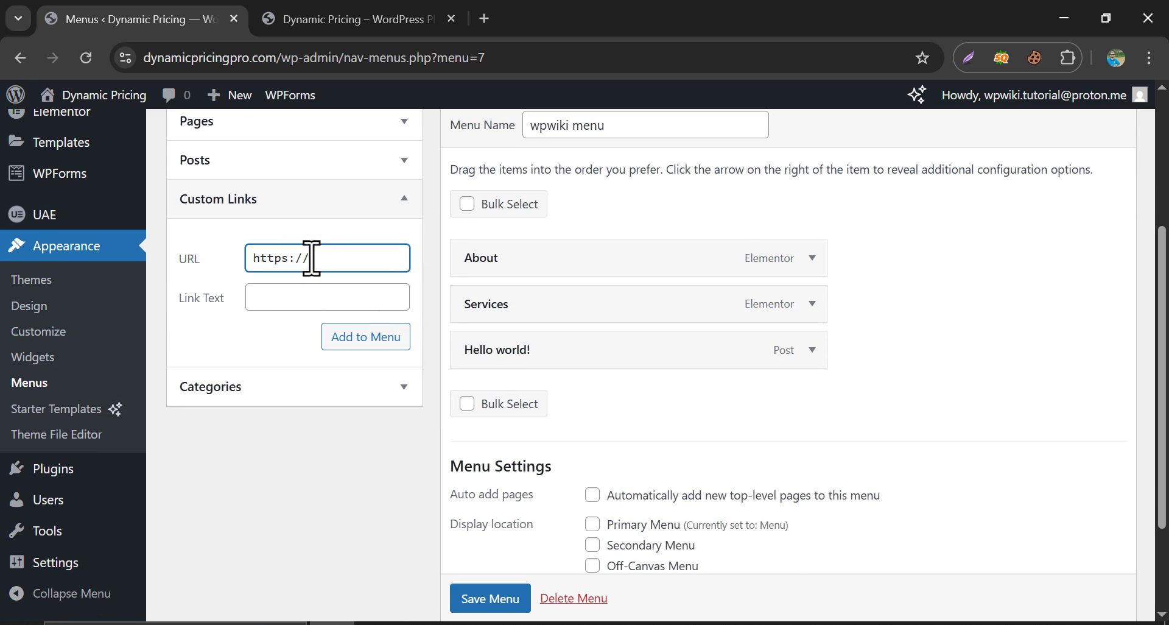
pyautogui.write('https://dominopress.co')
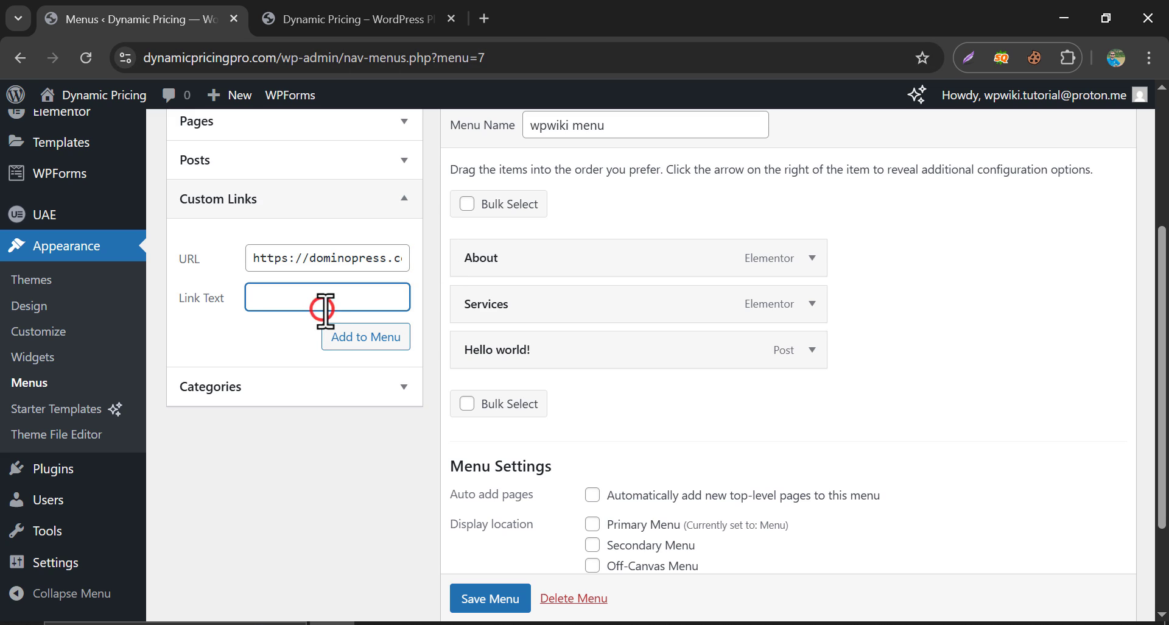
pyautogui.write('Get Plugin')
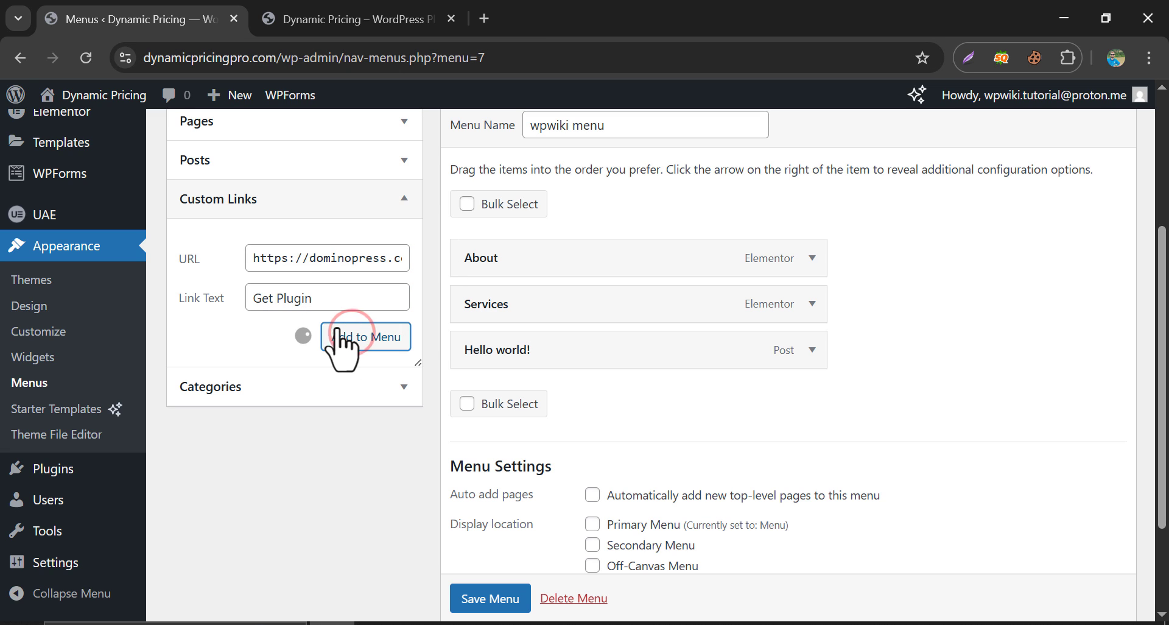
pyautogui.click(365, 336)
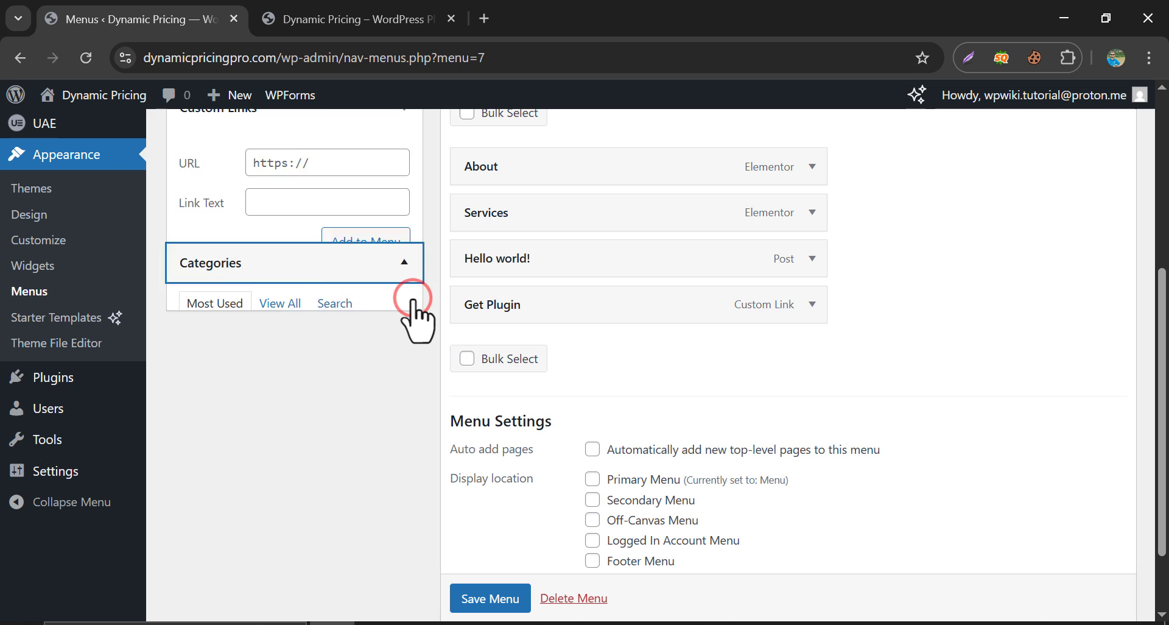
pyautogui.click(280, 302)
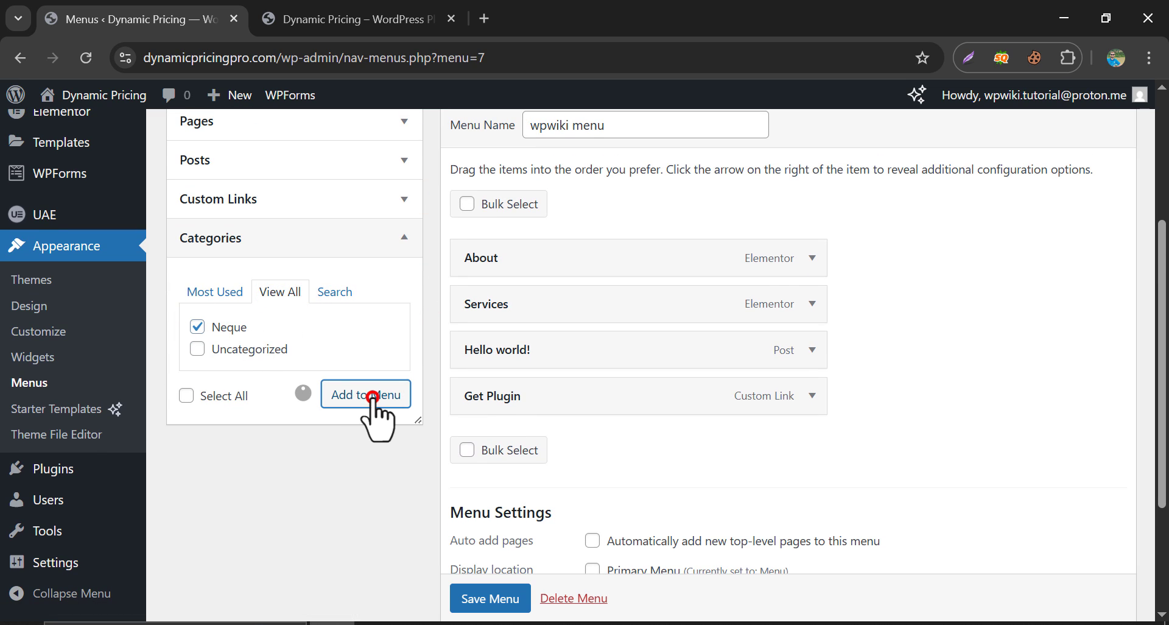
pyautogui.click(365, 394)
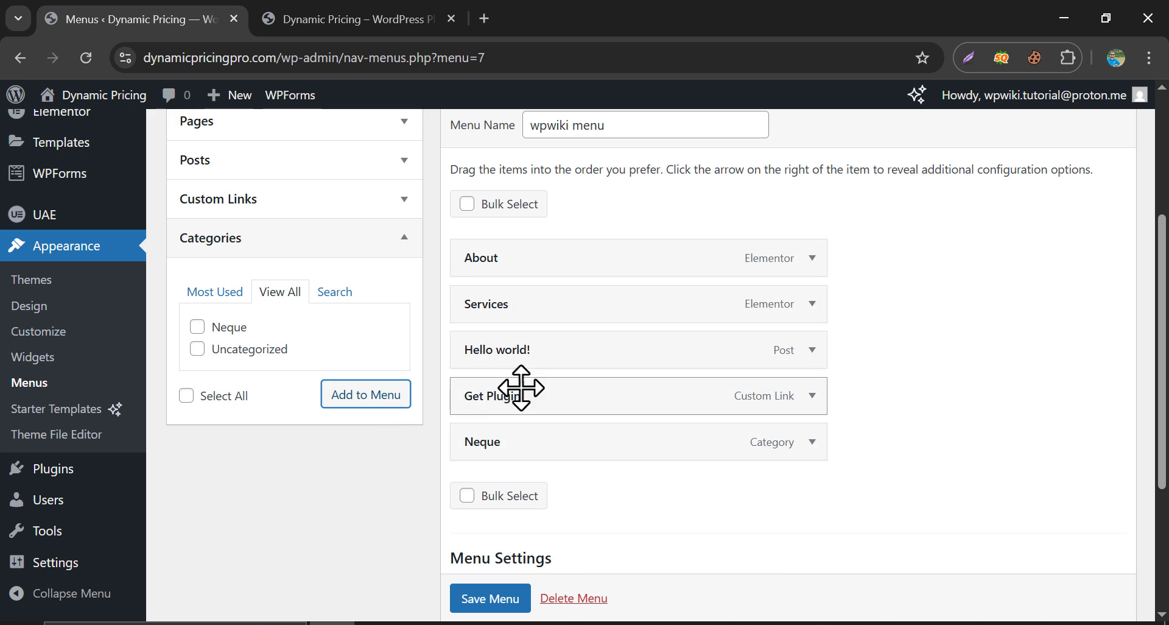
pyautogui.scroll(-3)
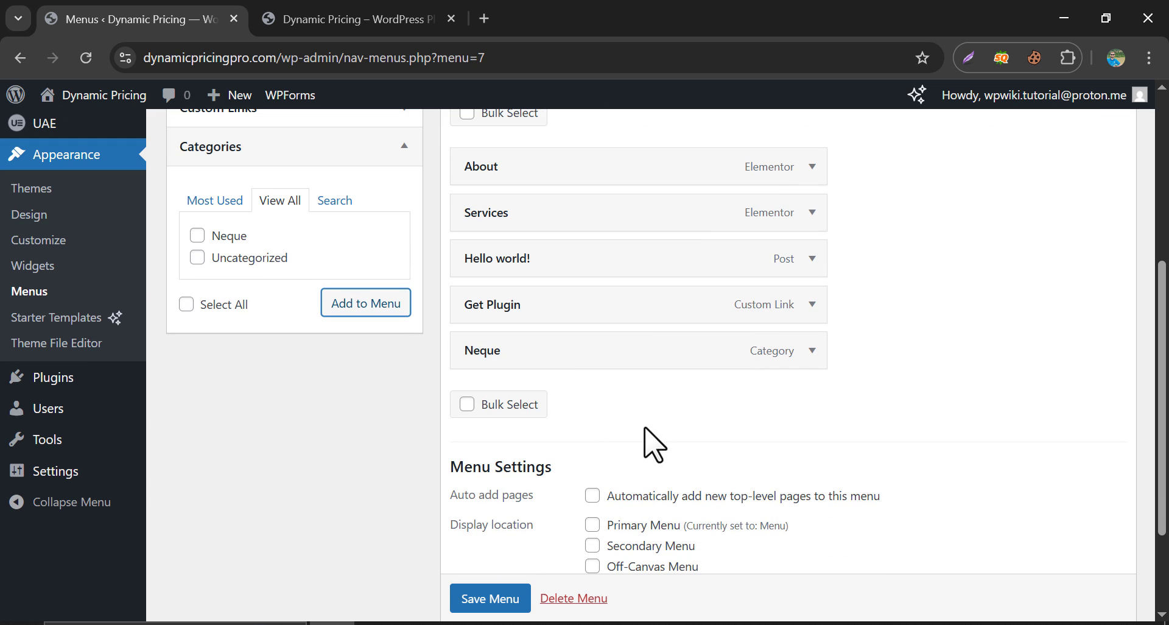
# Step: Assign 'wpwiki menu' to the Primary Menu display location and save it
pyautogui.click(490, 598)
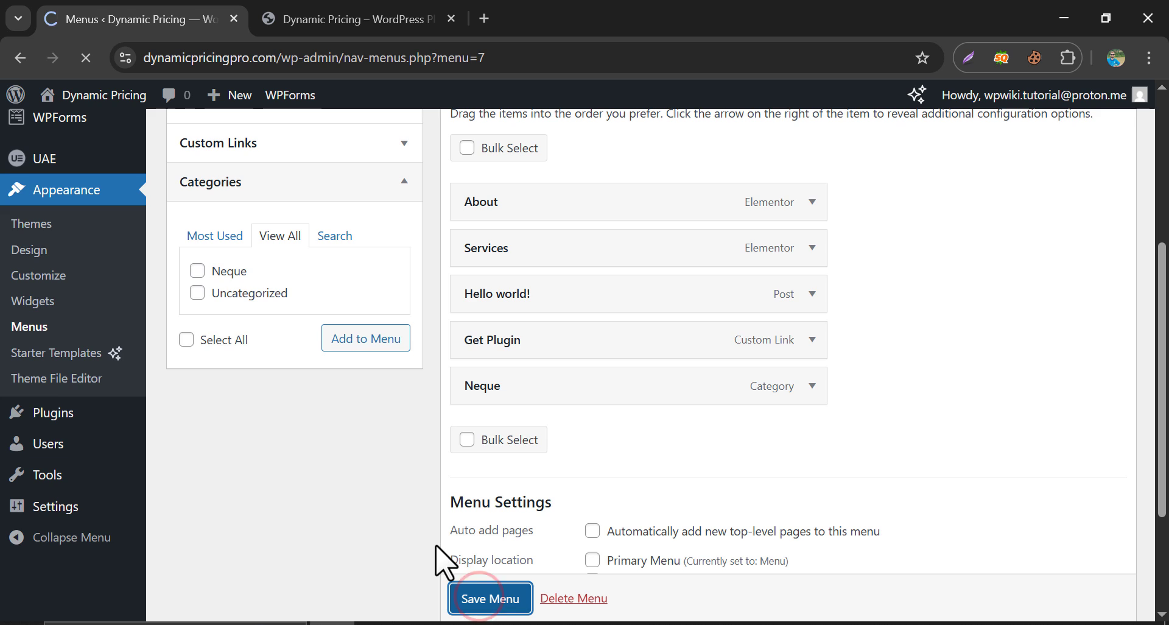
pyautogui.click(489, 598)
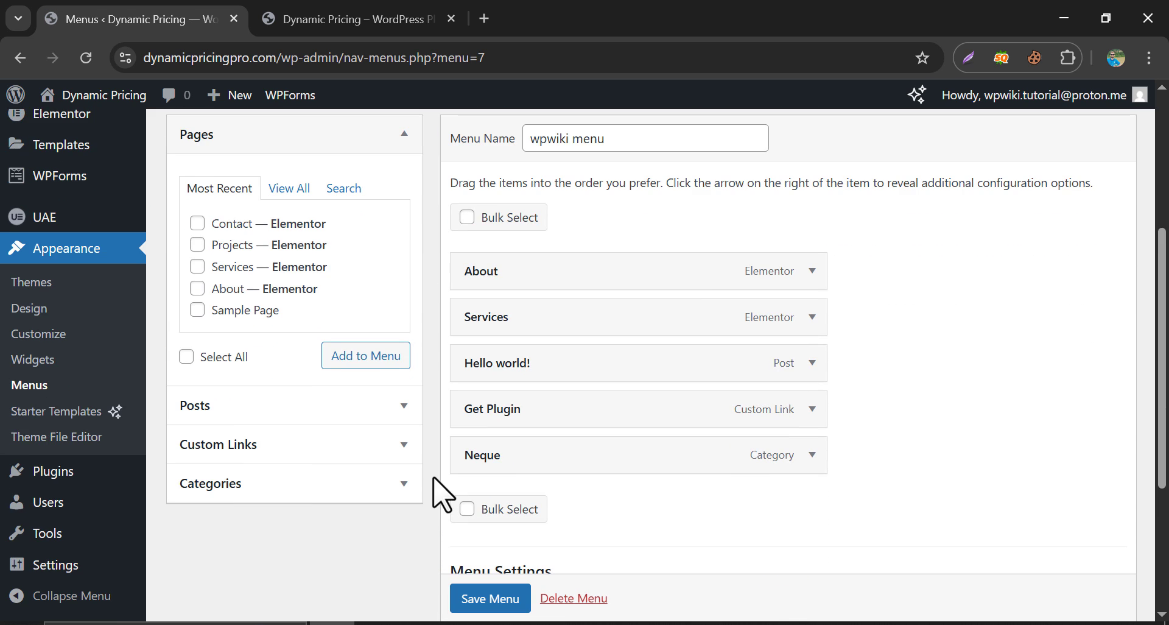
pyautogui.click(355, 19)
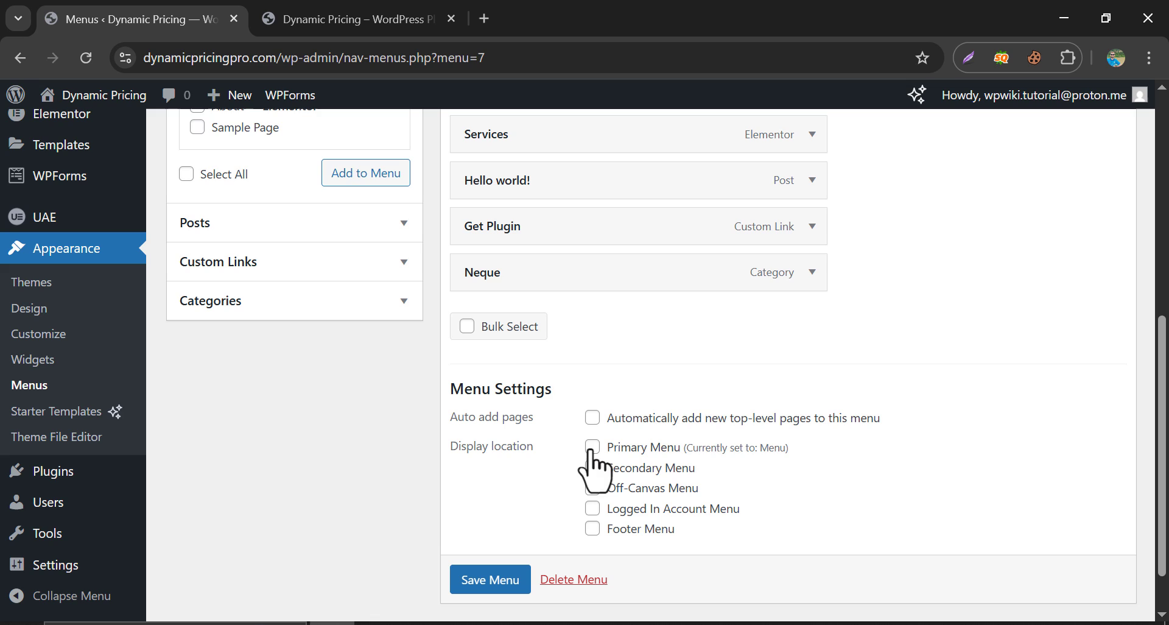
pyautogui.click(592, 446)
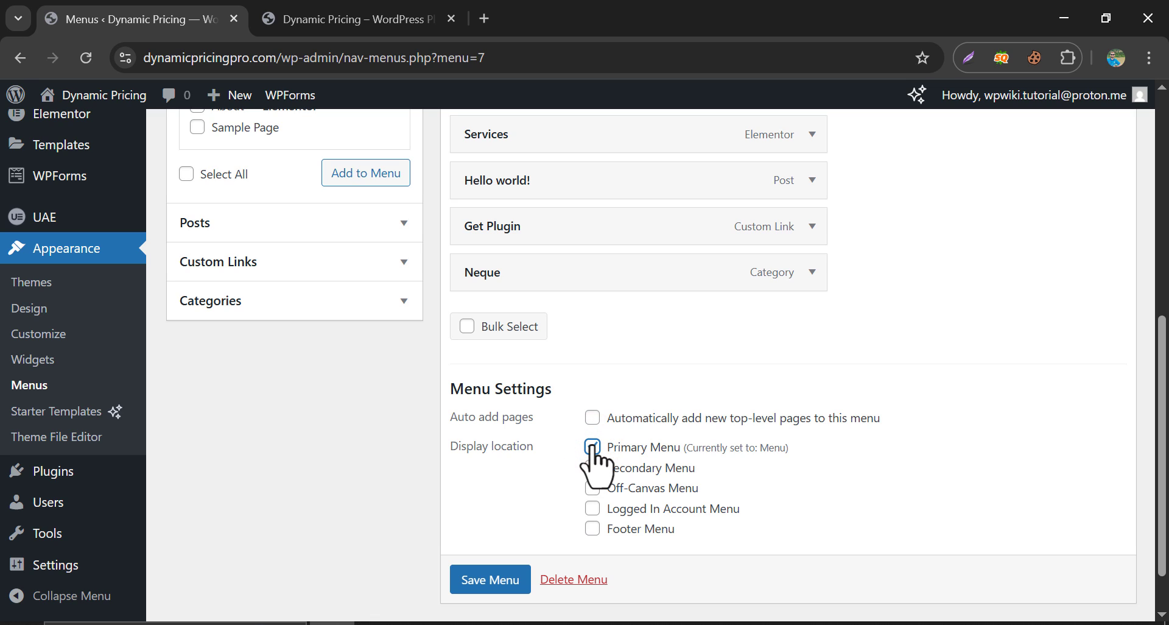
pyautogui.click(592, 446)
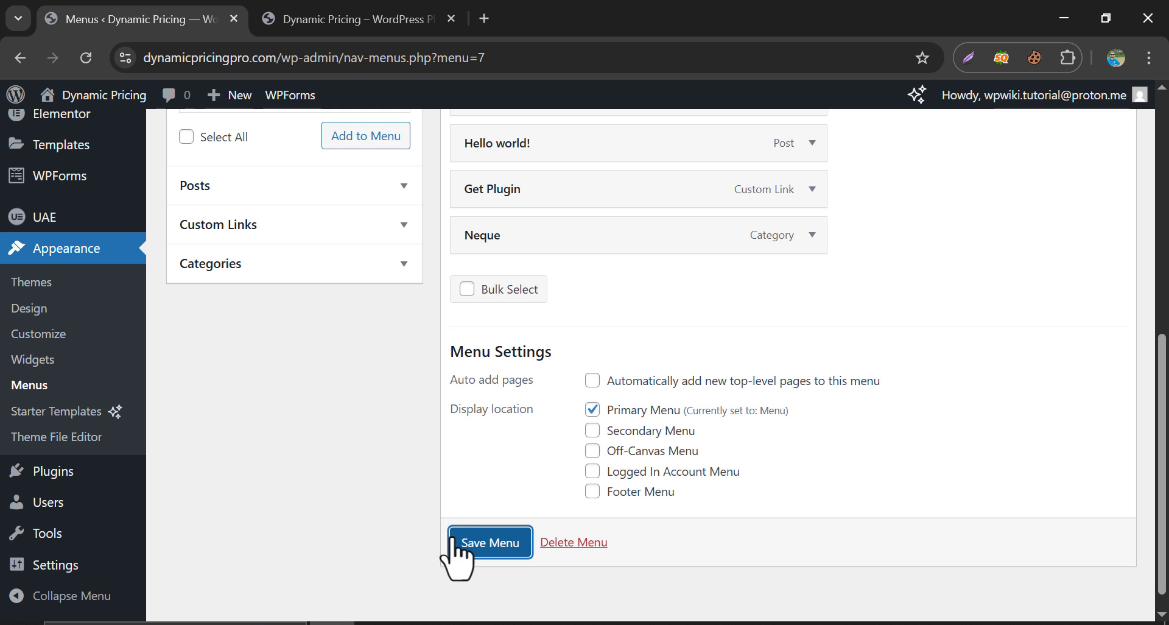
pyautogui.click(489, 542)
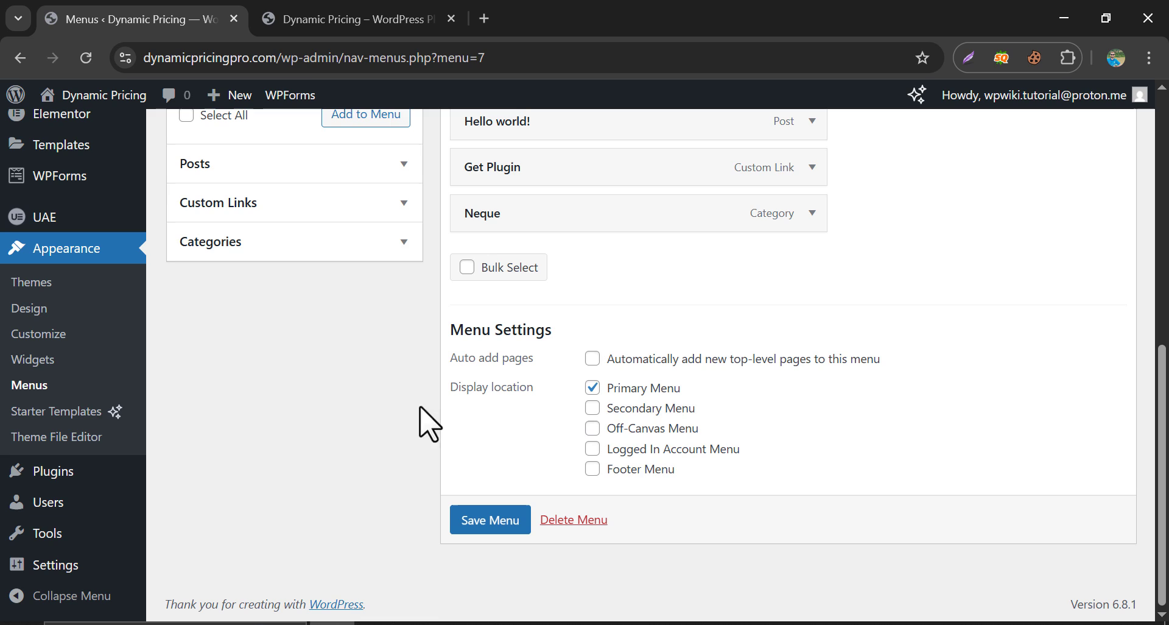
# Step: Switch to the live site tab to check the new header menu items
pyautogui.click(358, 19)
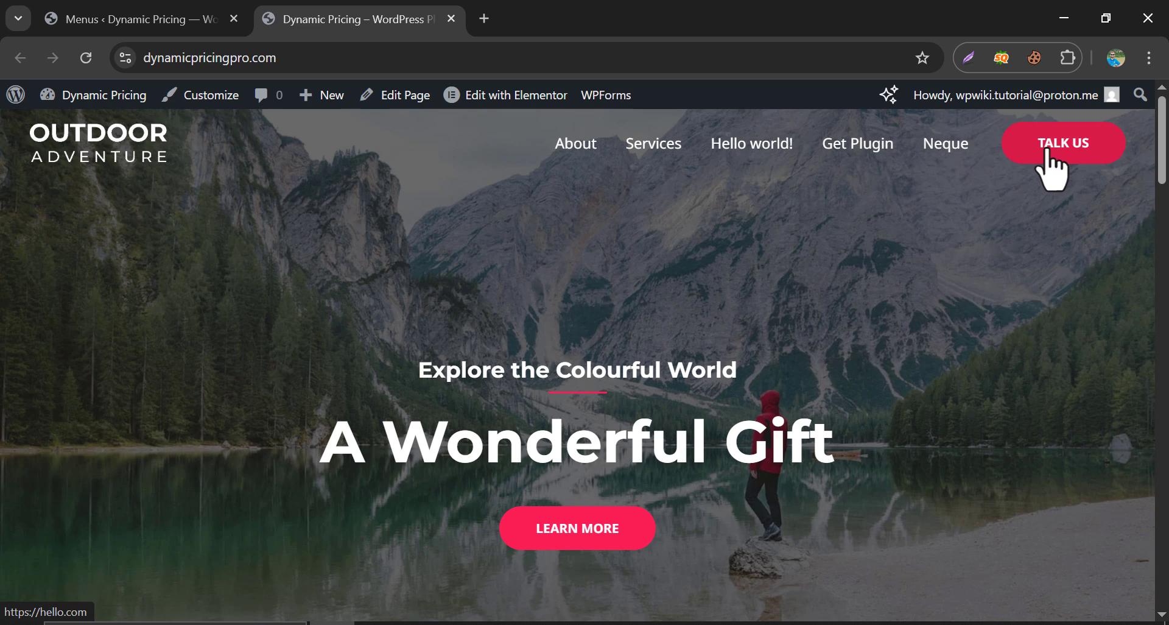
pyautogui.moveTo(1046, 167)
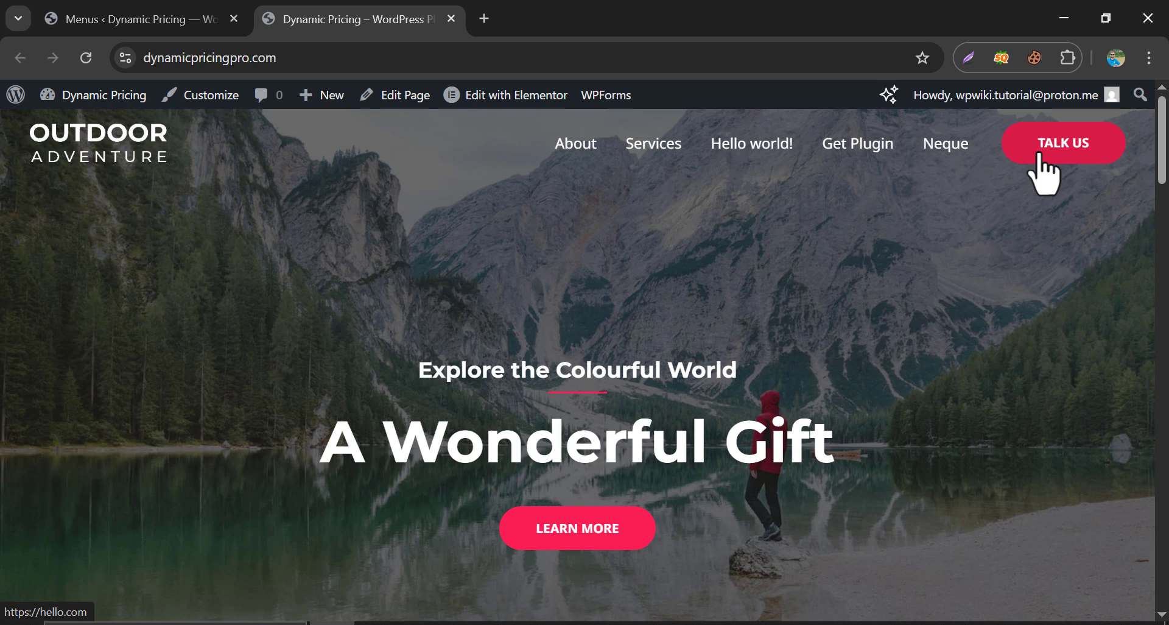
pyautogui.moveTo(212, 95)
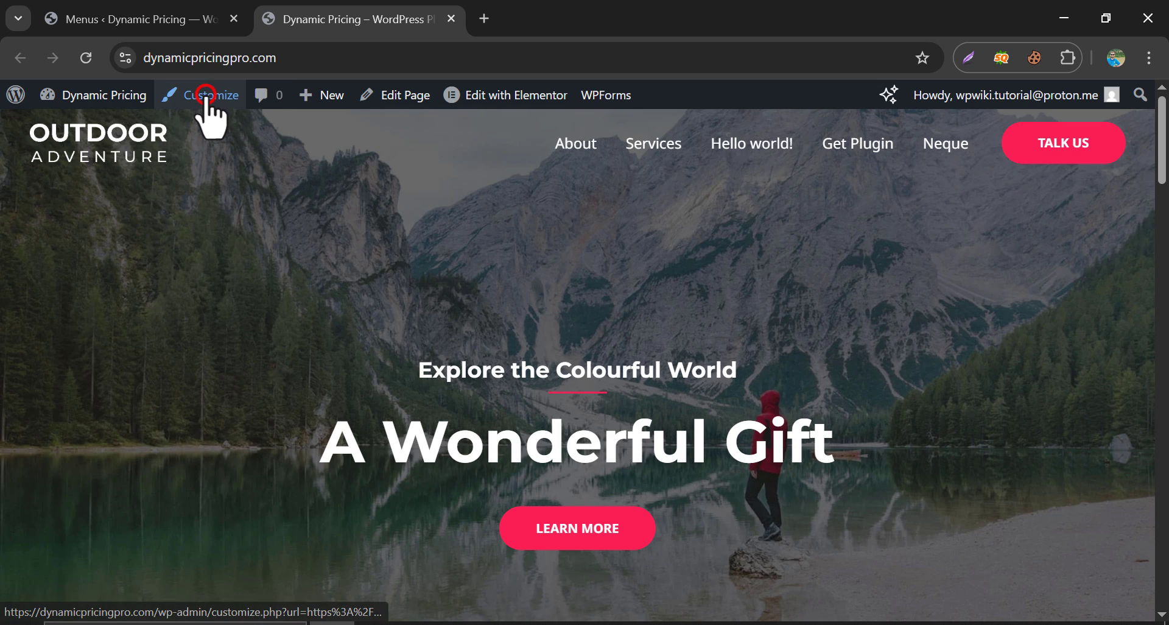
# Step: In the Customizer, relabel the header button from 'Talk Us' to 'Live chat' and publish
pyautogui.click(209, 95)
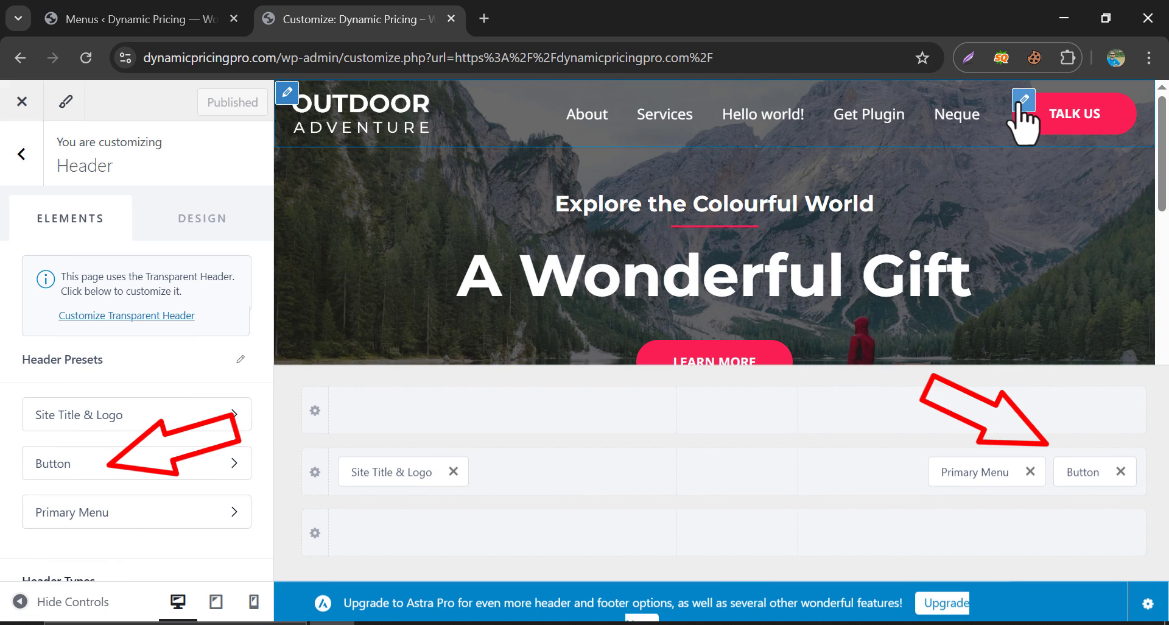
pyautogui.click(1082, 471)
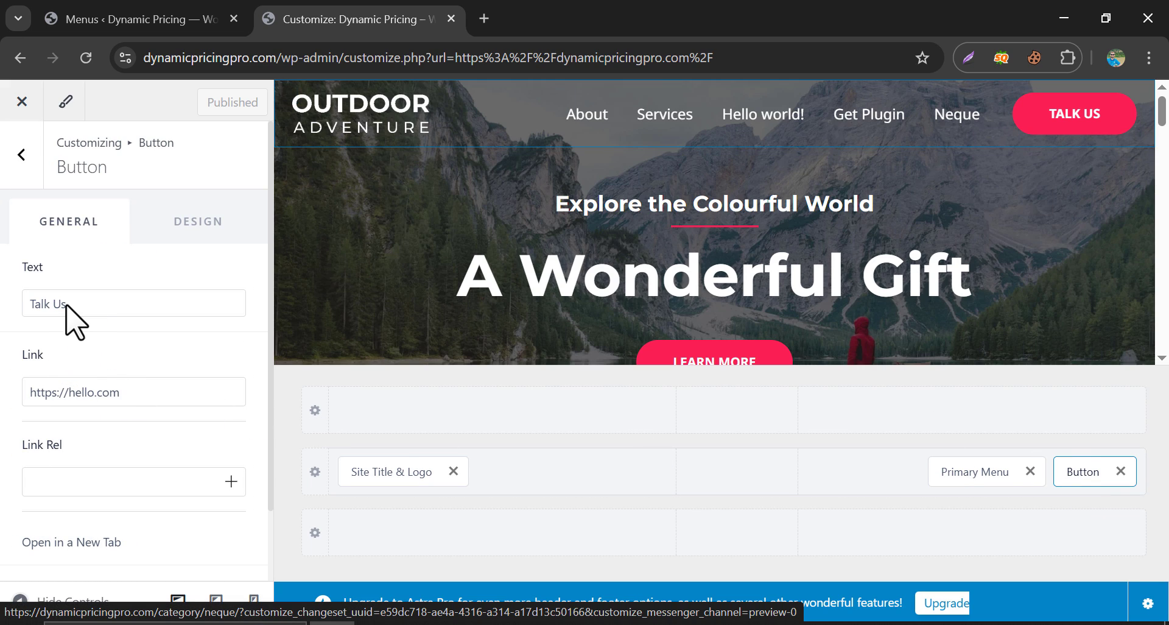
pyautogui.click(229, 542)
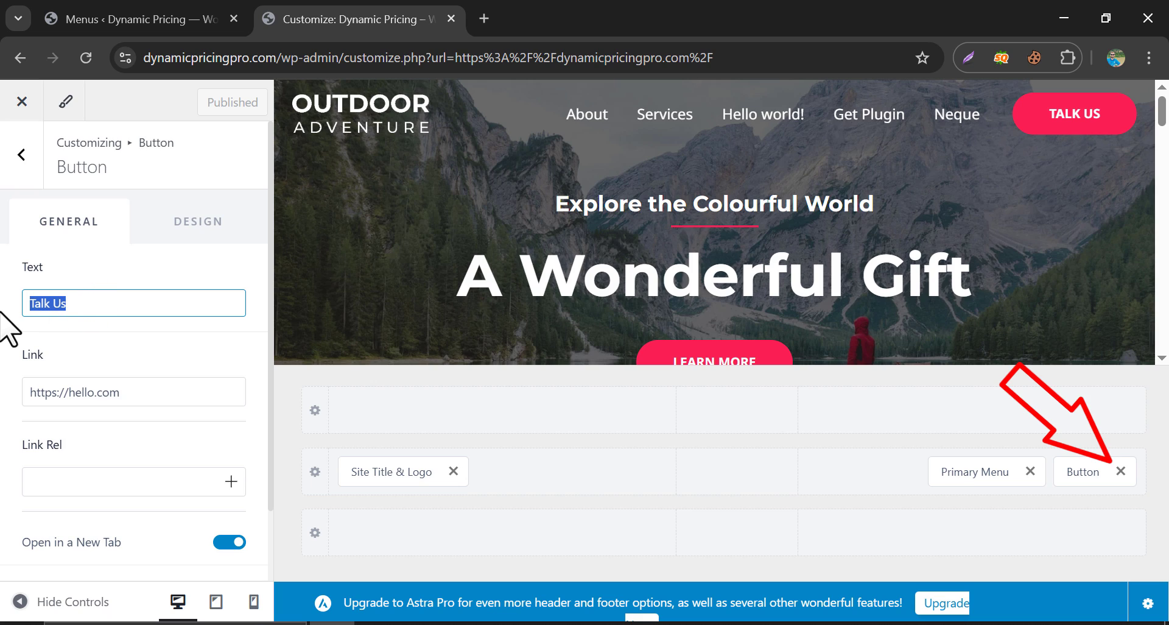
pyautogui.write('Live chat')
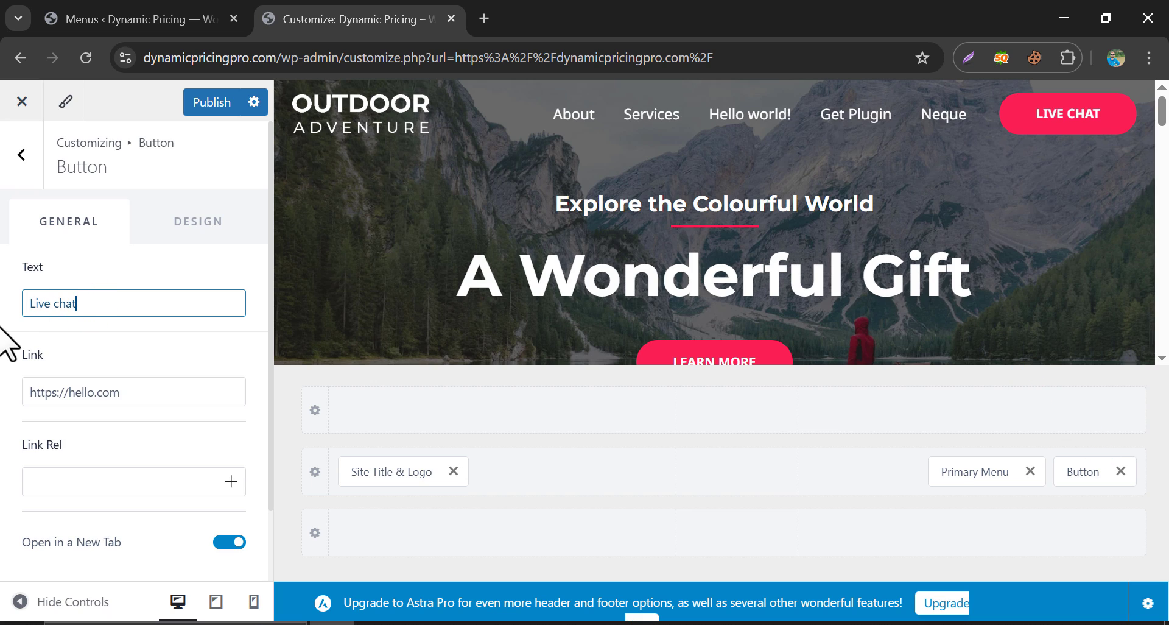
pyautogui.scroll(-3)
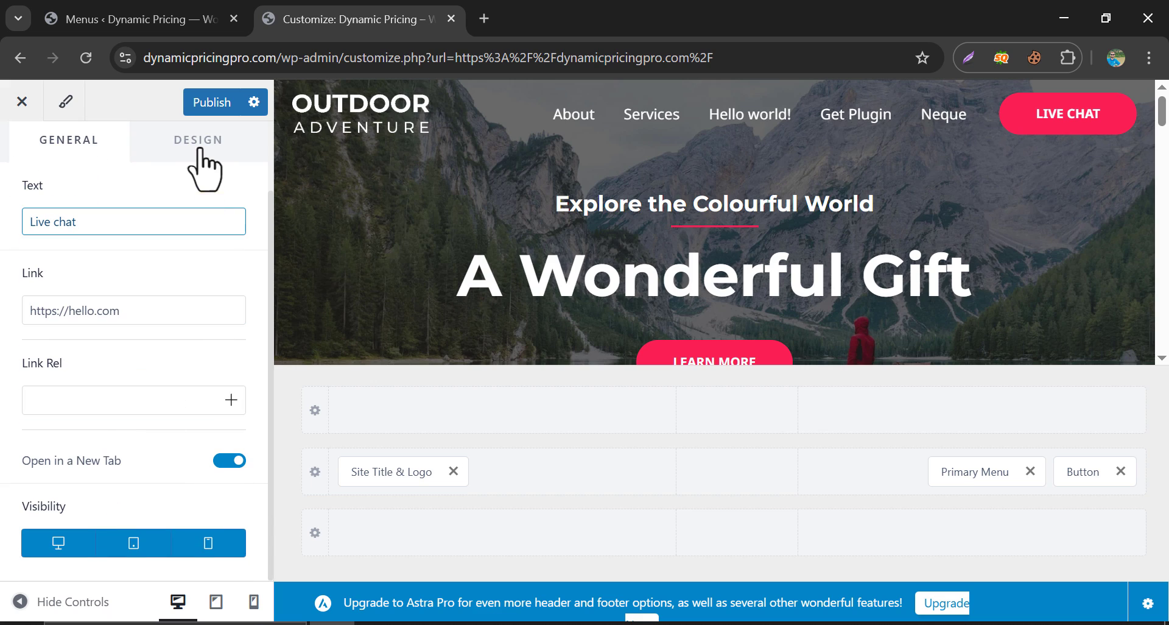
pyautogui.click(212, 103)
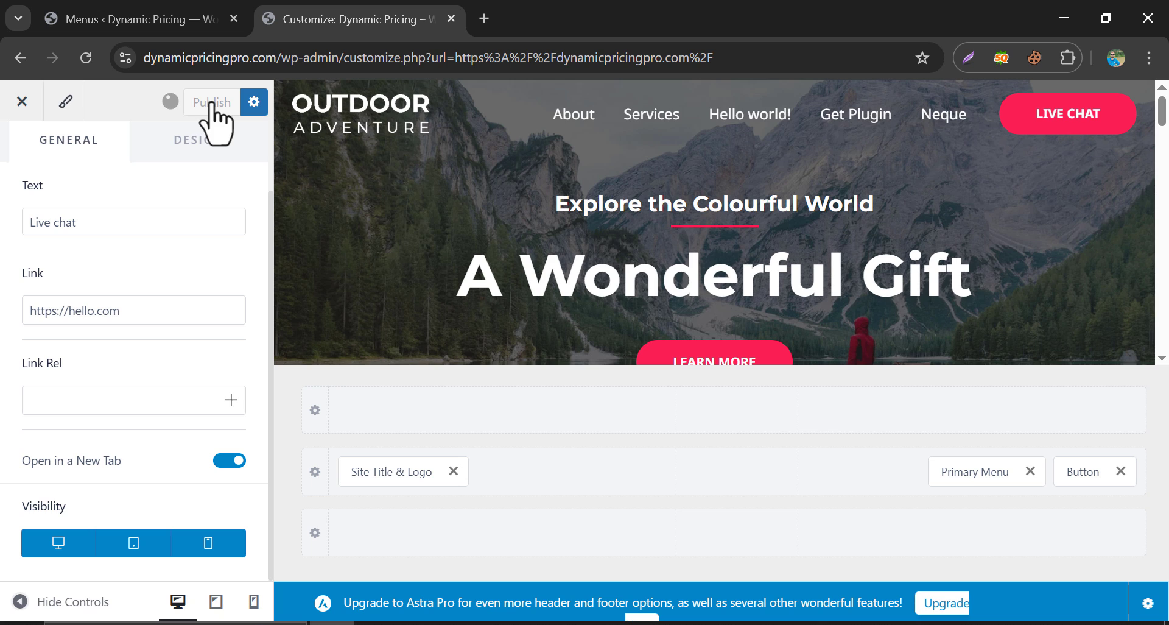
pyautogui.click(210, 102)
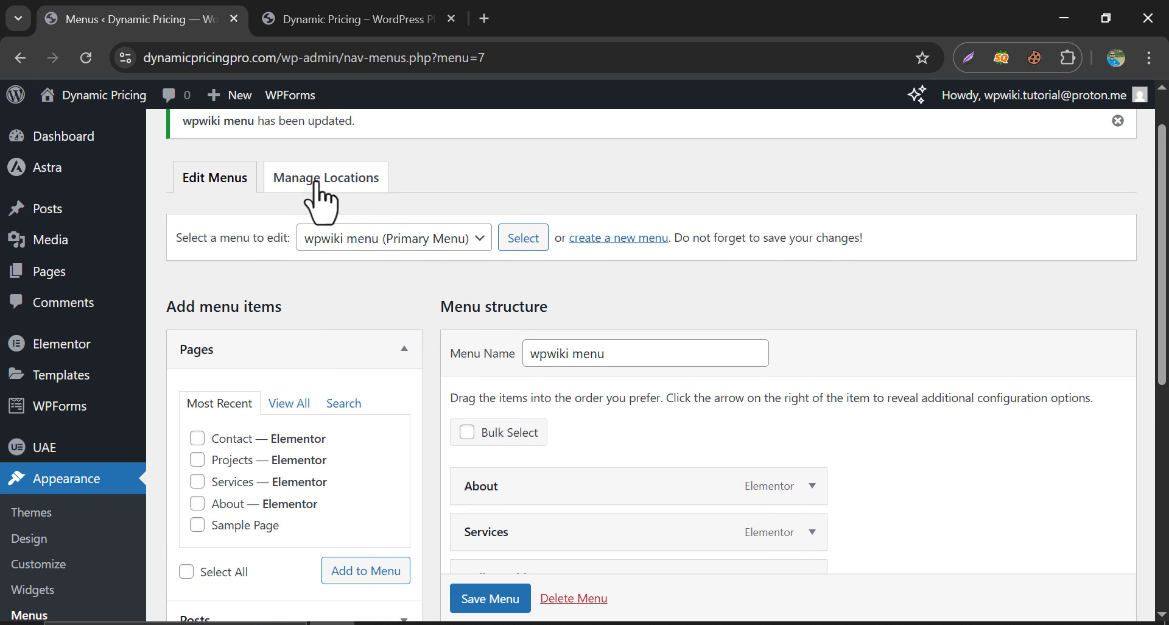
# Step: Select 'Menu' for the Footer Menu location in Manage Locations and save
pyautogui.click(326, 176)
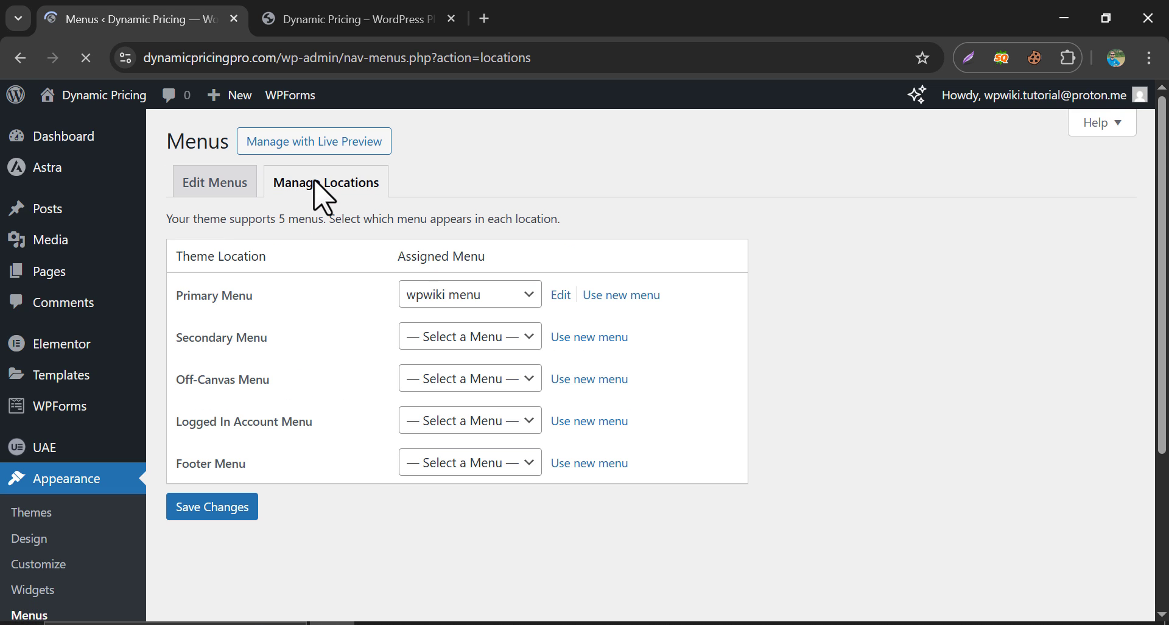
pyautogui.click(469, 293)
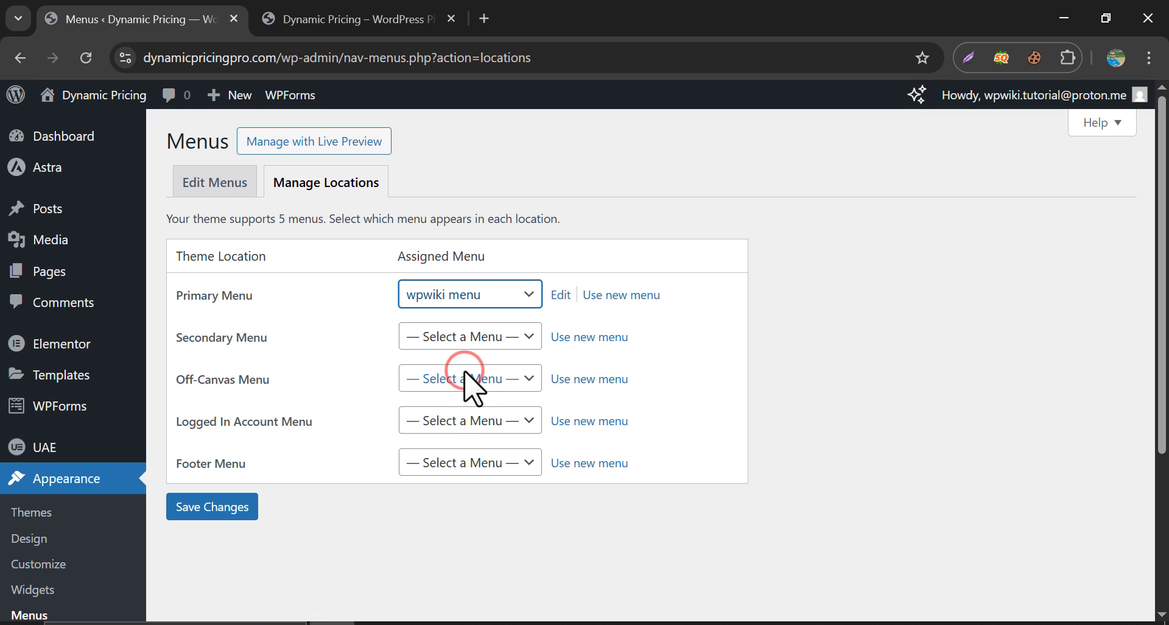
pyautogui.click(470, 462)
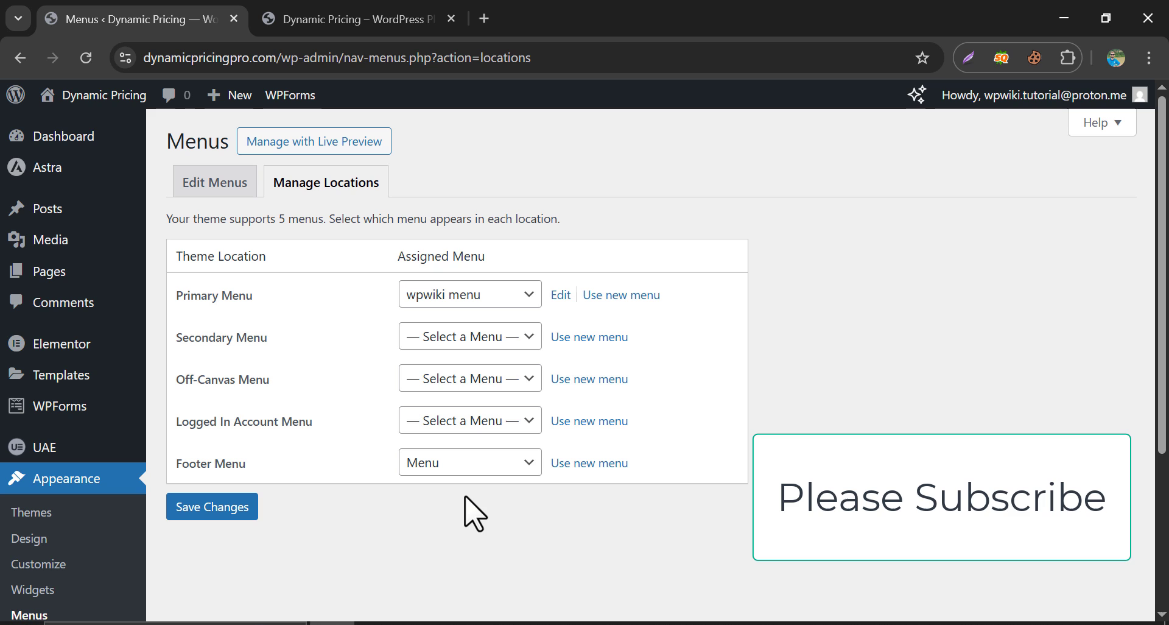
pyautogui.click(212, 506)
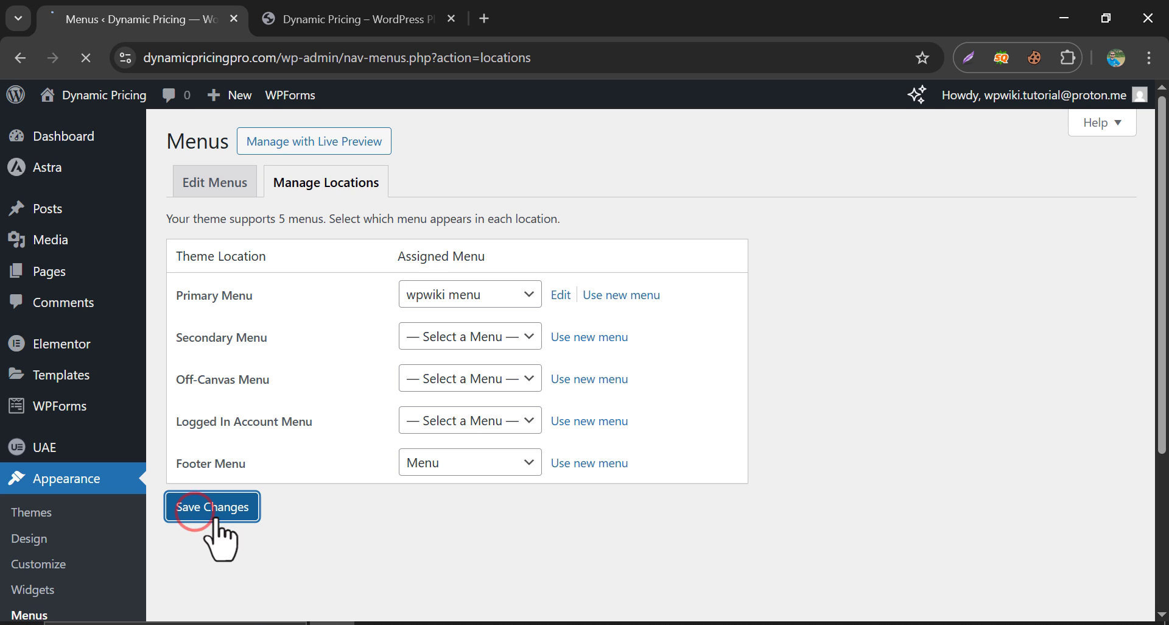
pyautogui.click(211, 507)
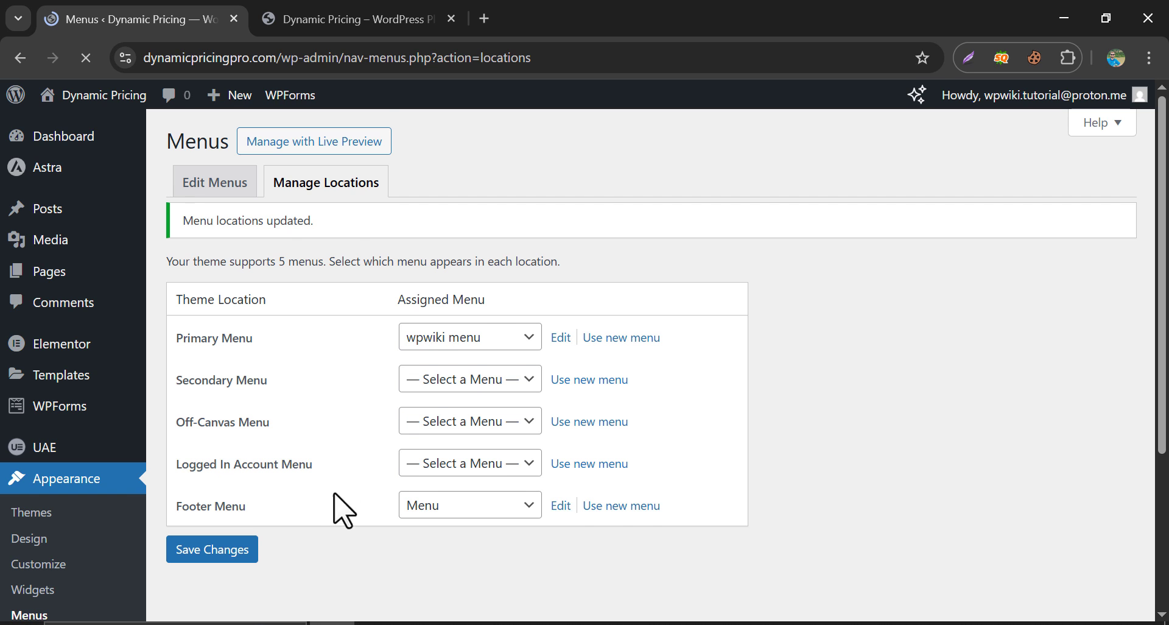
pyautogui.click(351, 18)
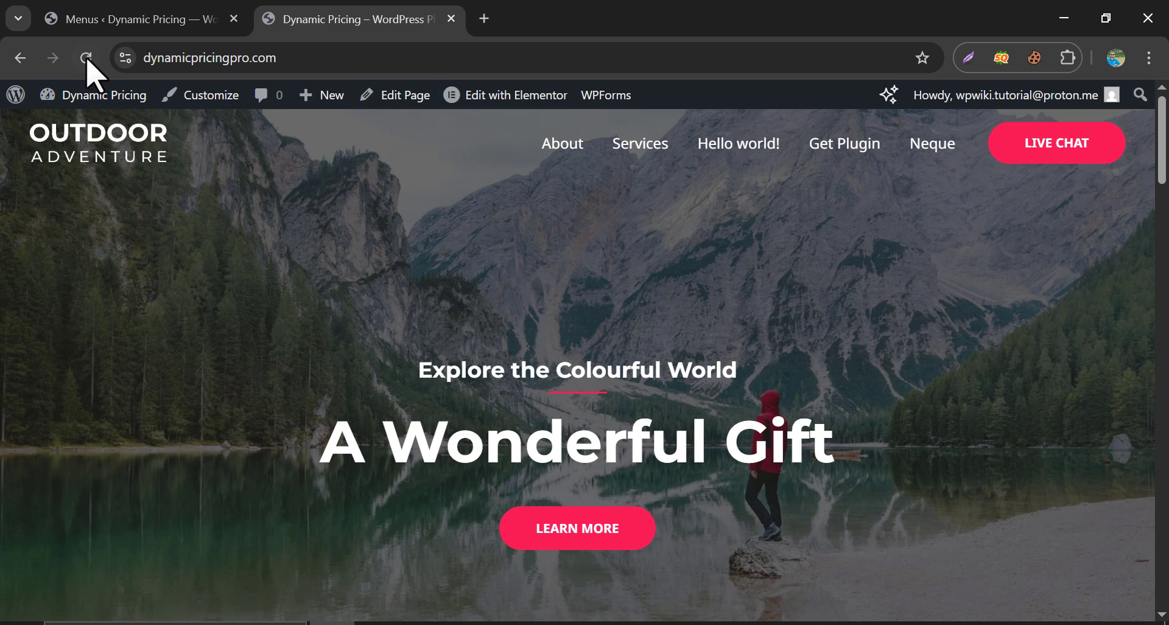
# Step: Reload the live site, scroll to its footer, and open the Customizer
pyautogui.click(87, 57)
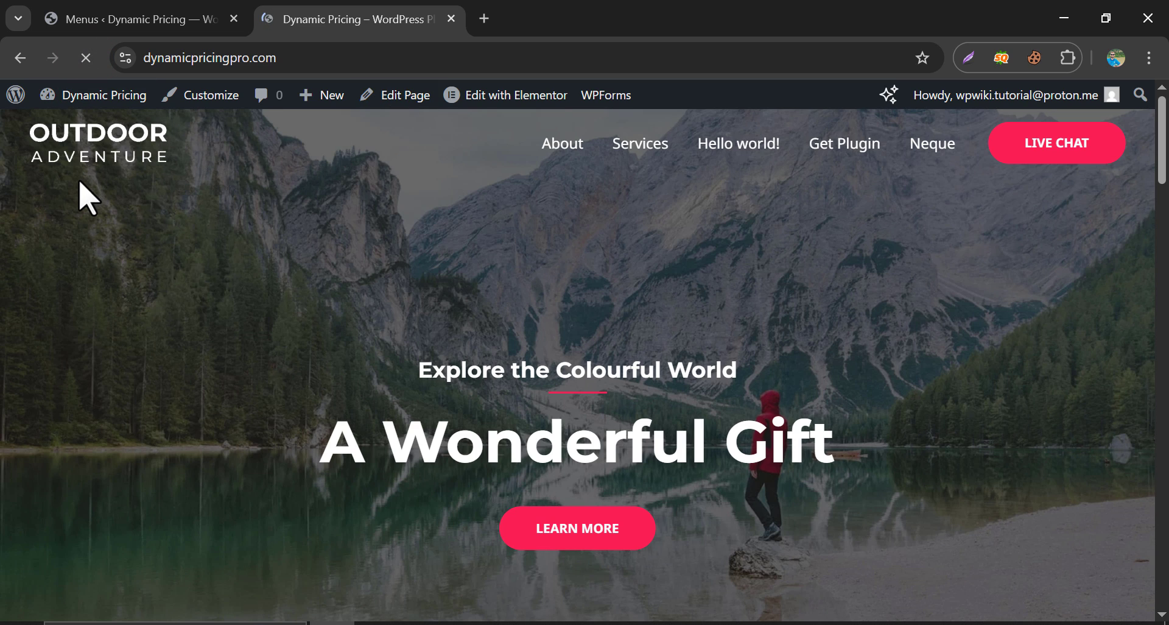
pyautogui.scroll(-3)
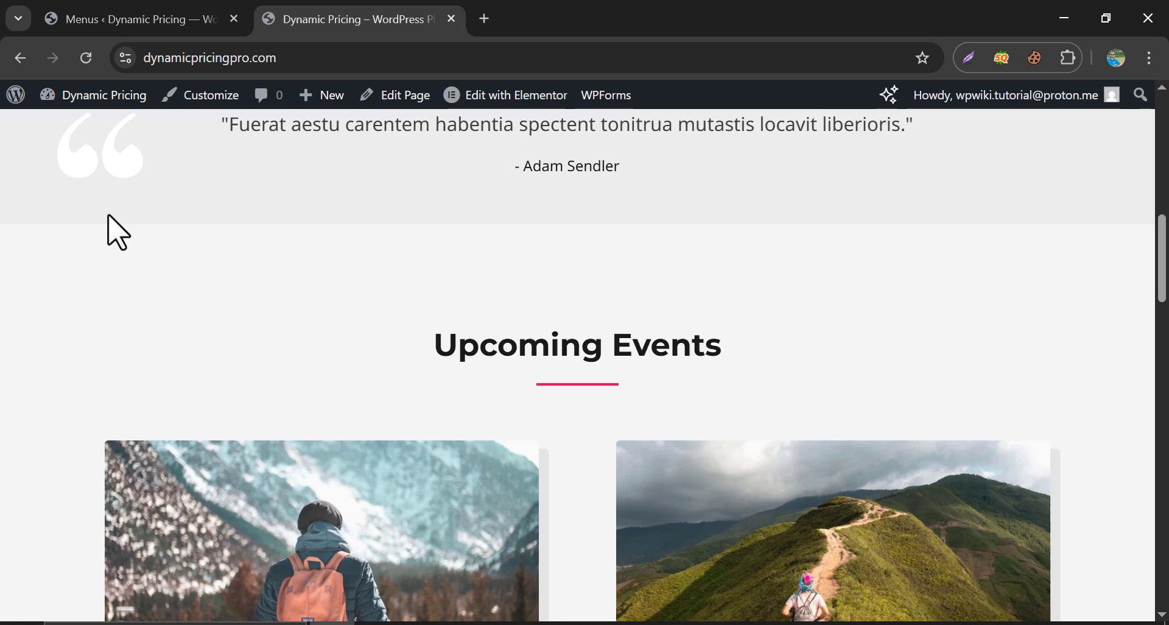
pyautogui.scroll(-3)
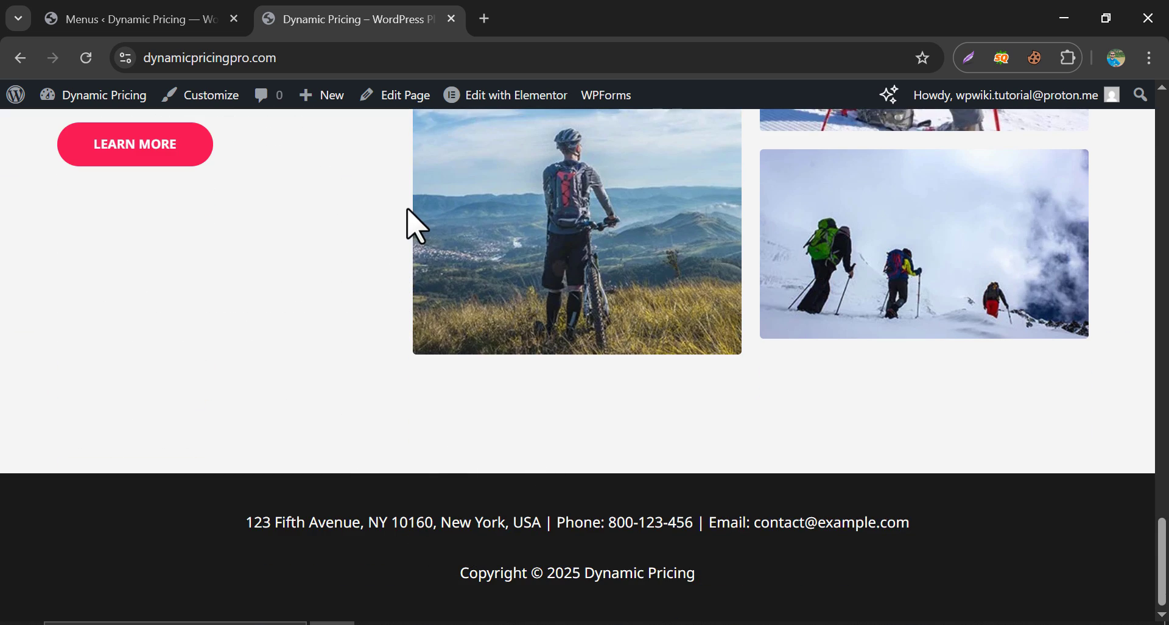
pyautogui.click(211, 94)
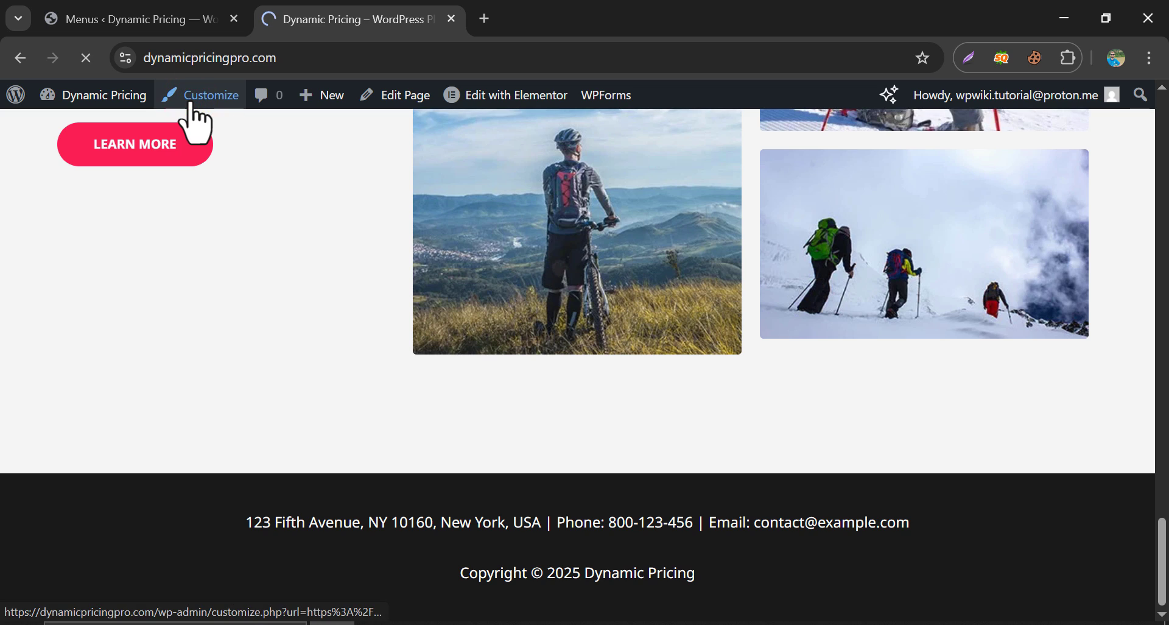
pyautogui.click(209, 95)
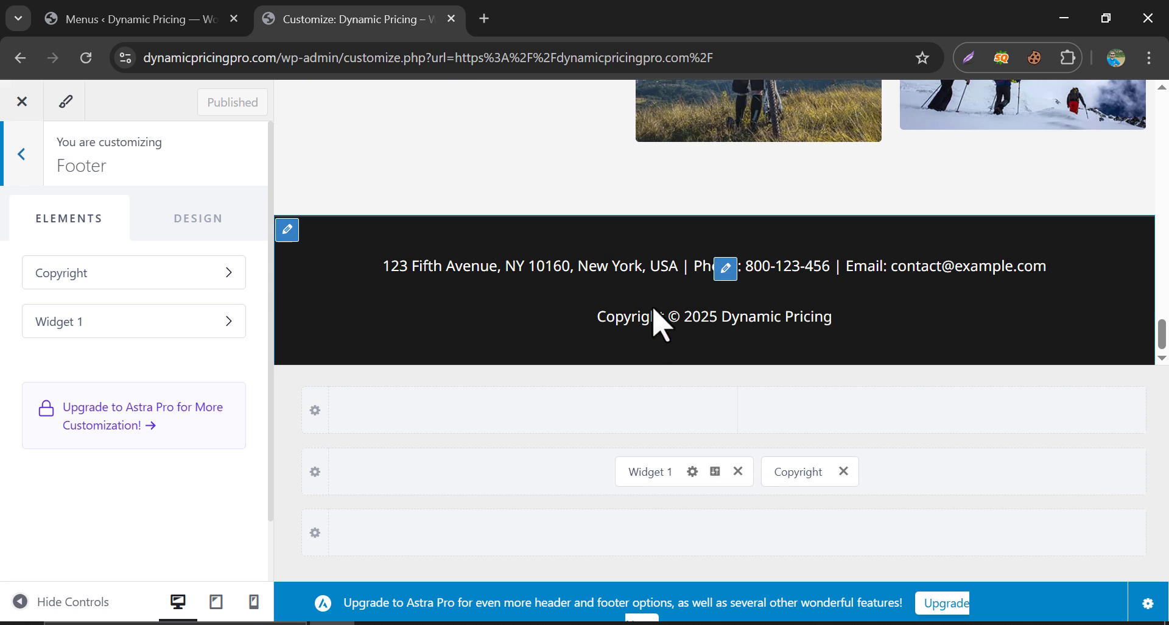
pyautogui.moveTo(739, 518)
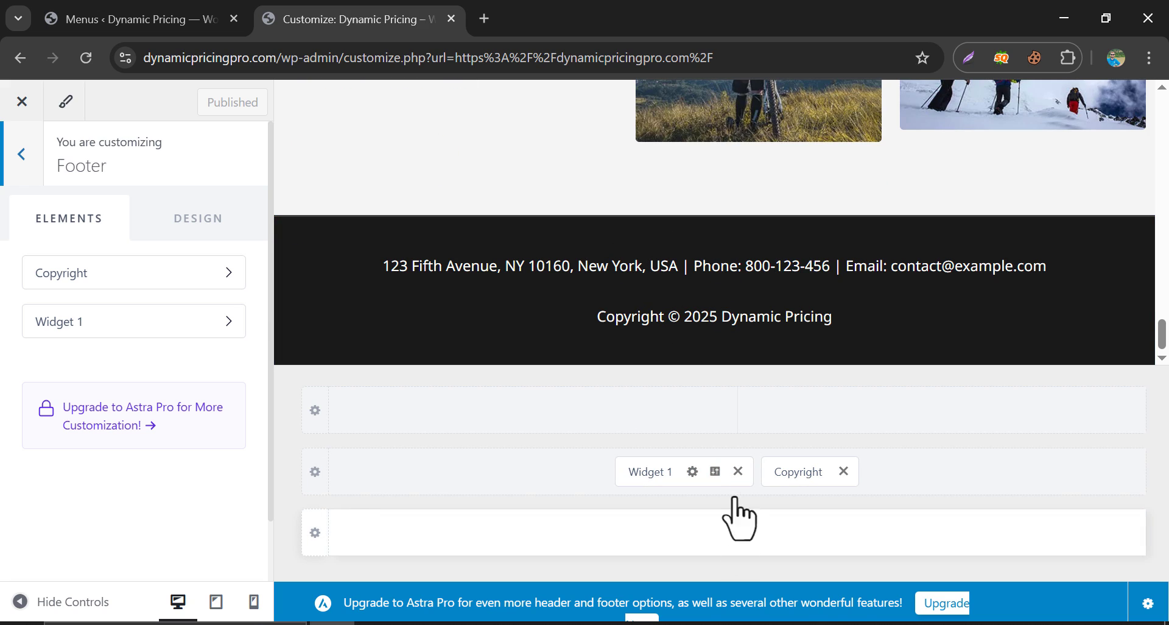
pyautogui.moveTo(701, 555)
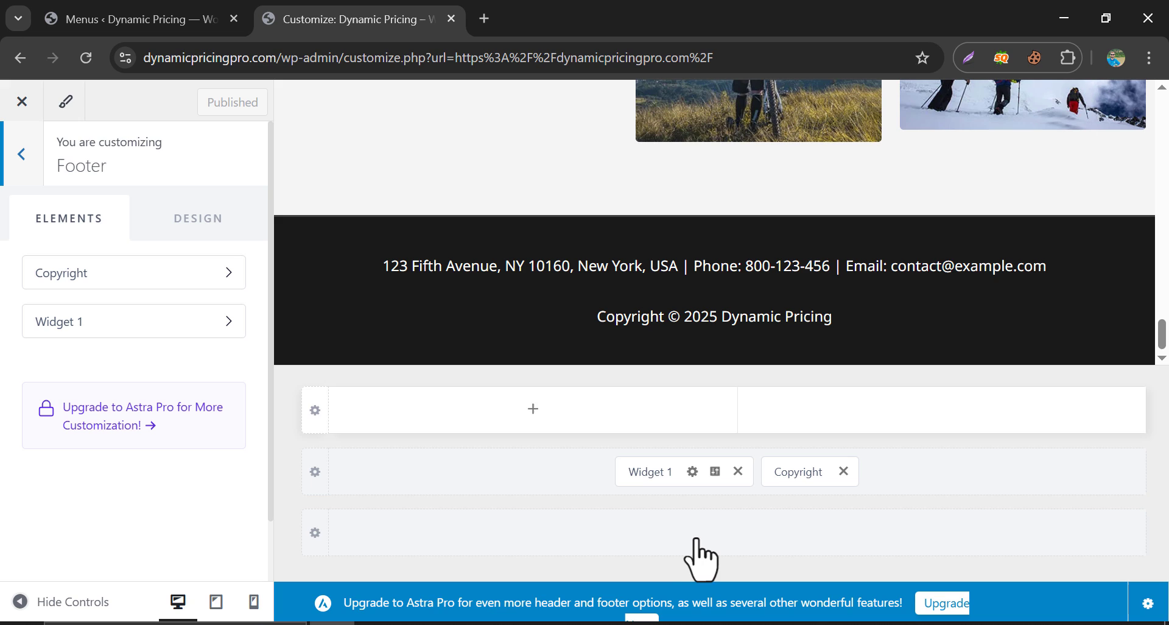
pyautogui.moveTo(734, 550)
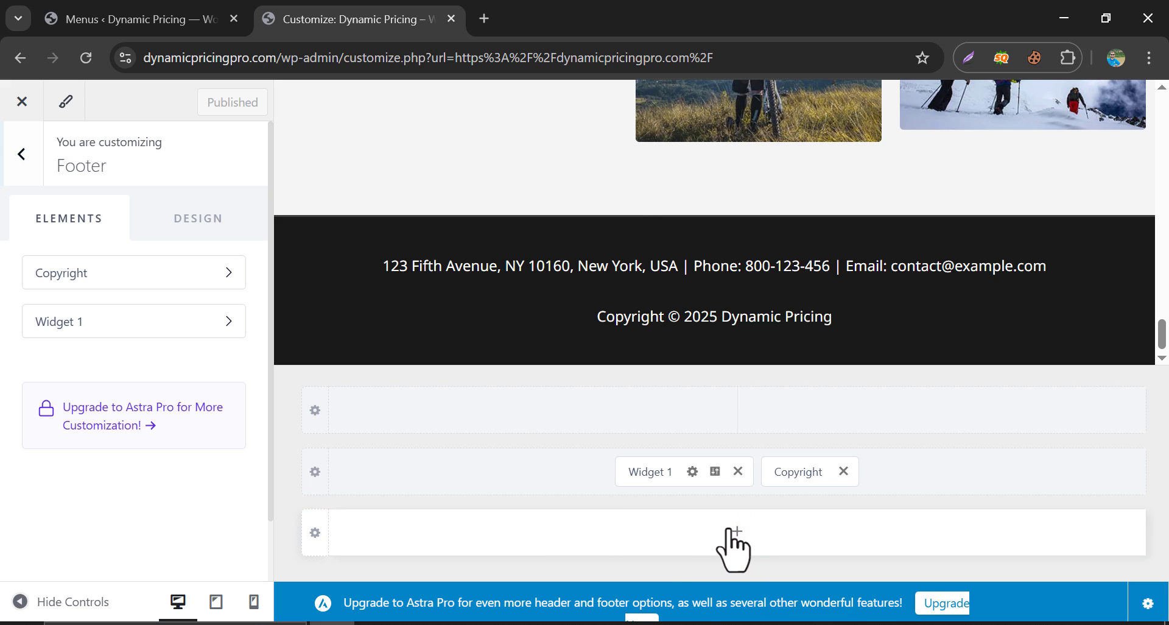
# Step: Insert a Footer Menu element into the Astra footer's bottom row and publish
pyautogui.click(735, 531)
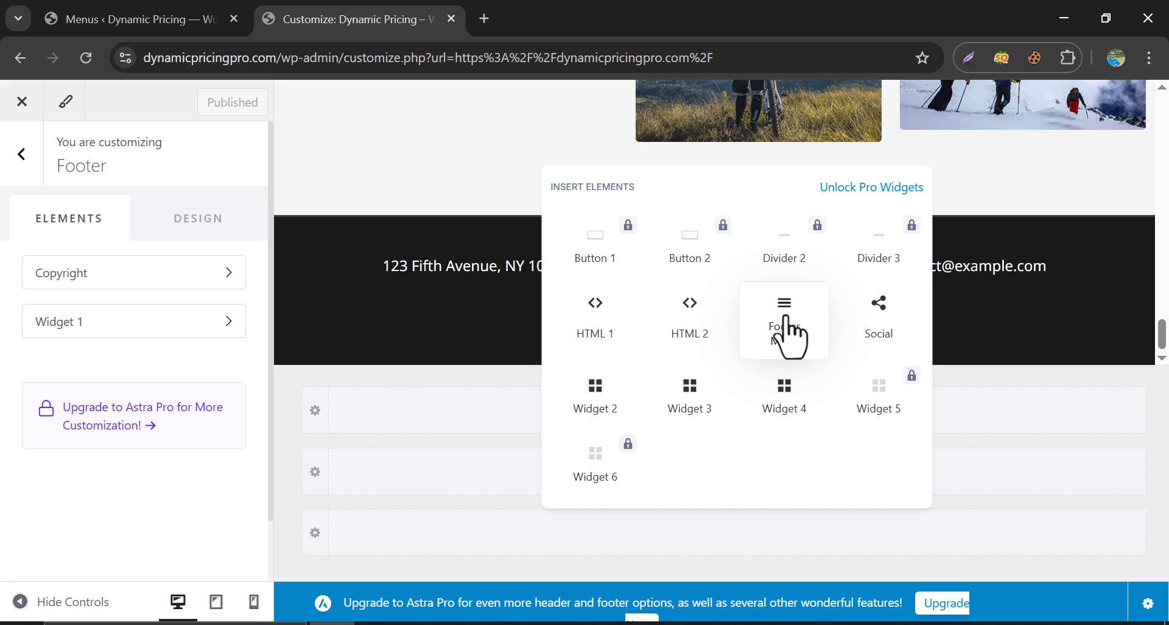
pyautogui.click(784, 320)
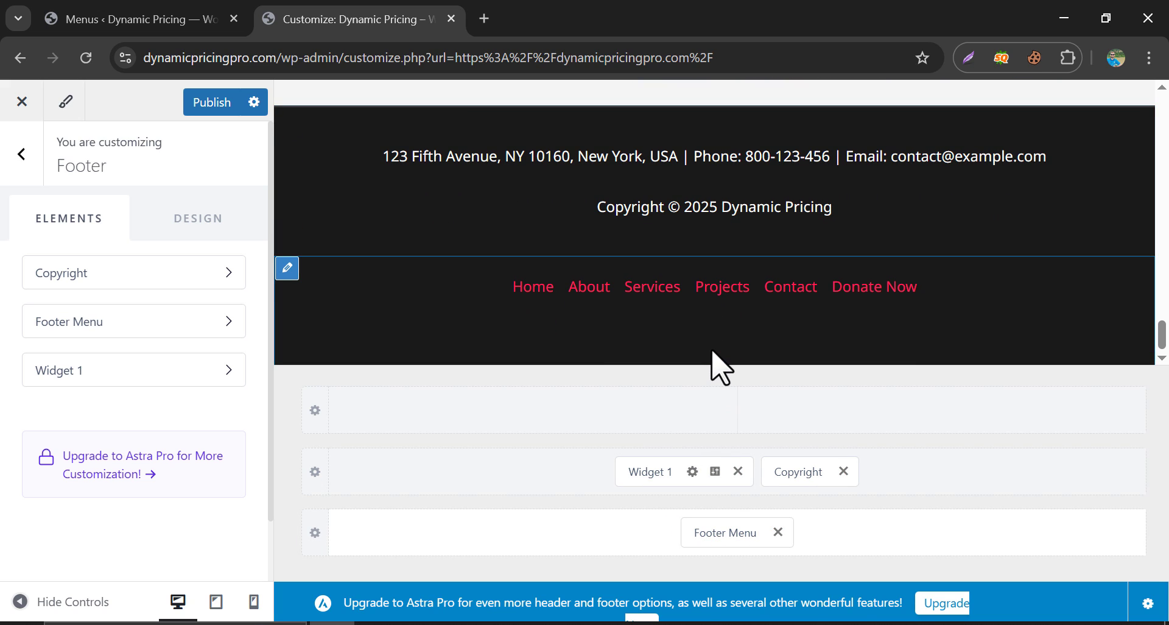
pyautogui.moveTo(875, 286)
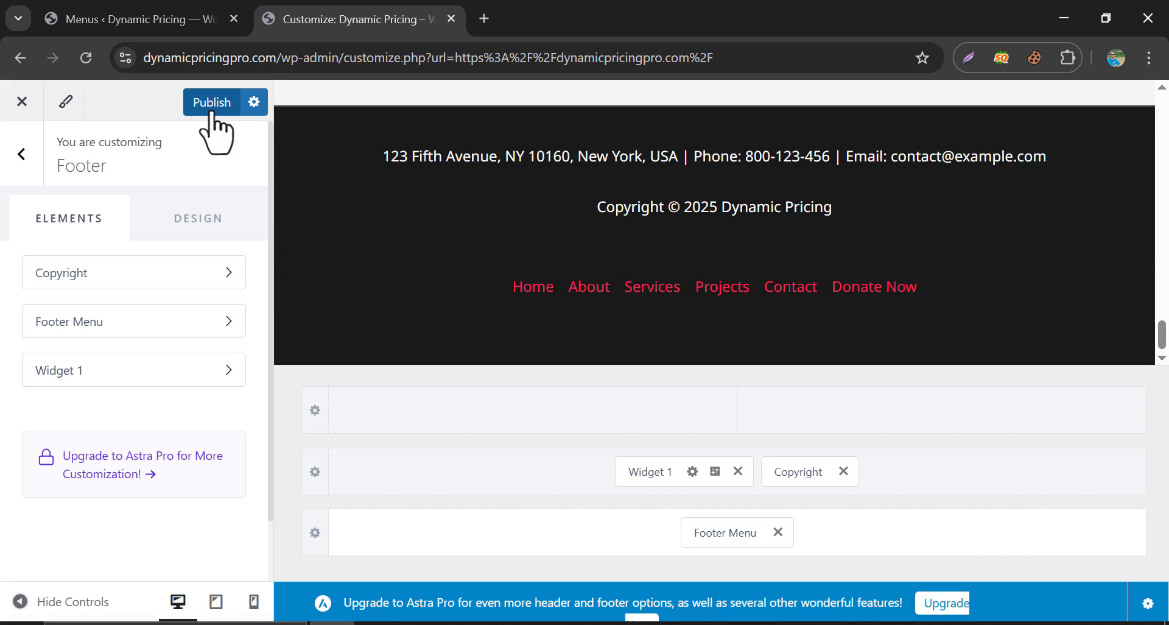
pyautogui.click(212, 102)
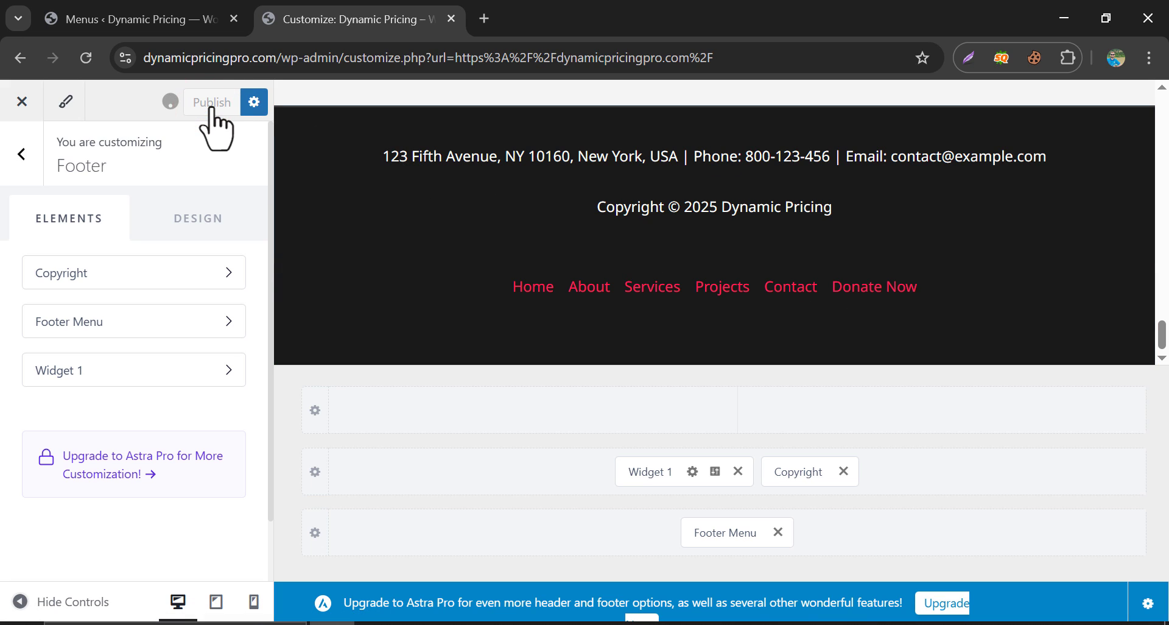
pyautogui.click(212, 102)
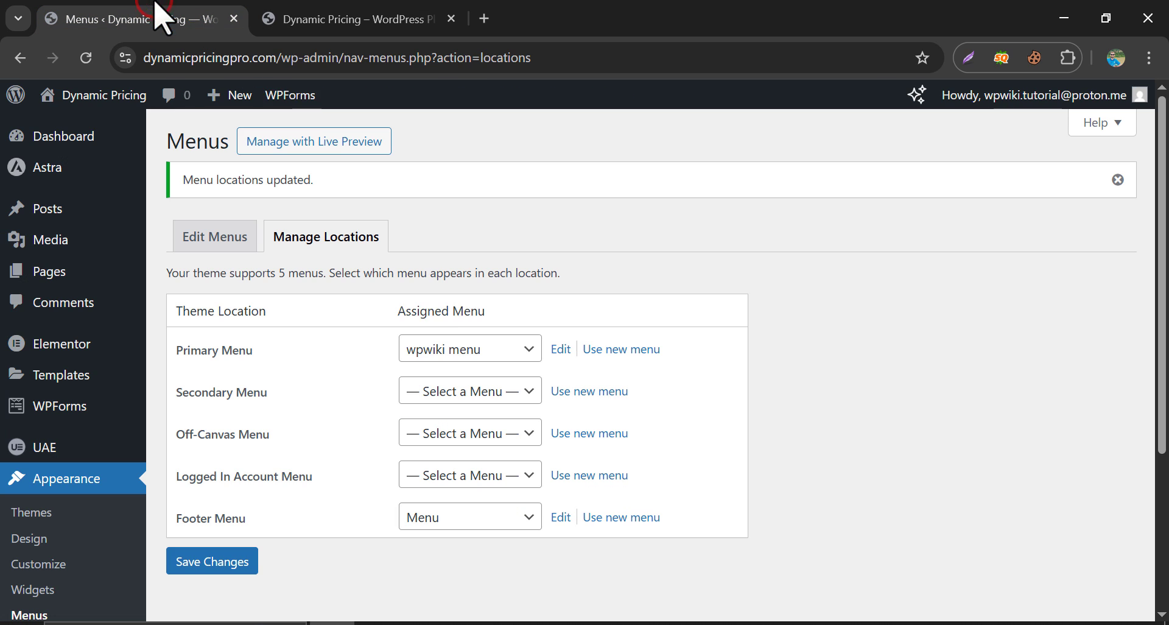
# Step: Nest Hello world! and Neque under Get Plugin in wpwiki menu and save
pyautogui.click(213, 235)
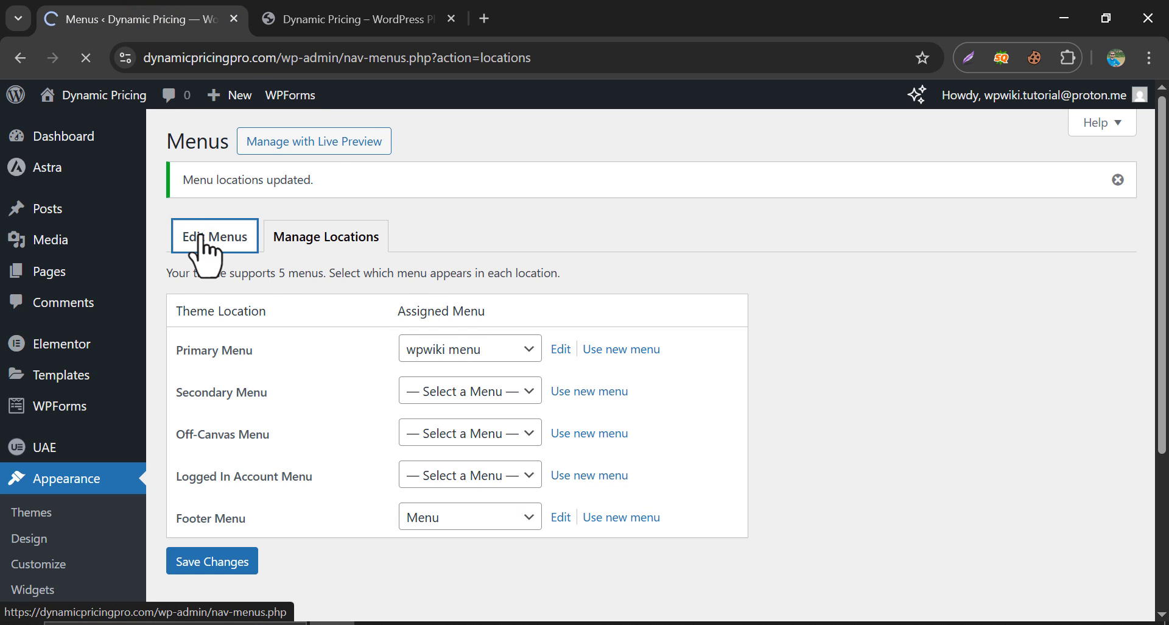
pyautogui.click(214, 236)
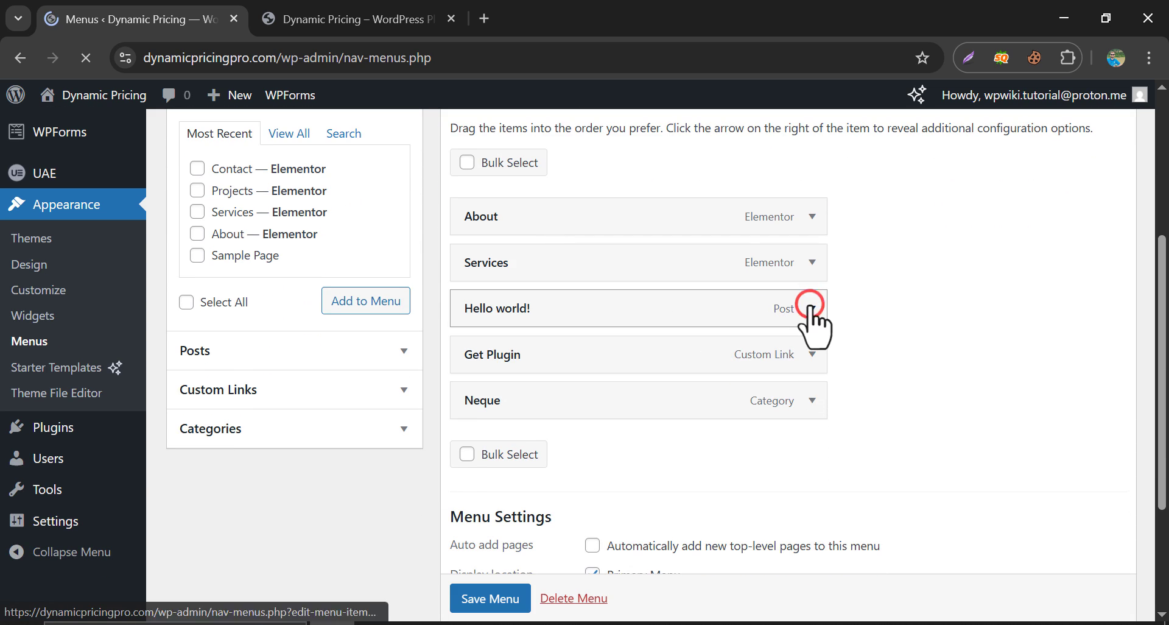
pyautogui.click(815, 308)
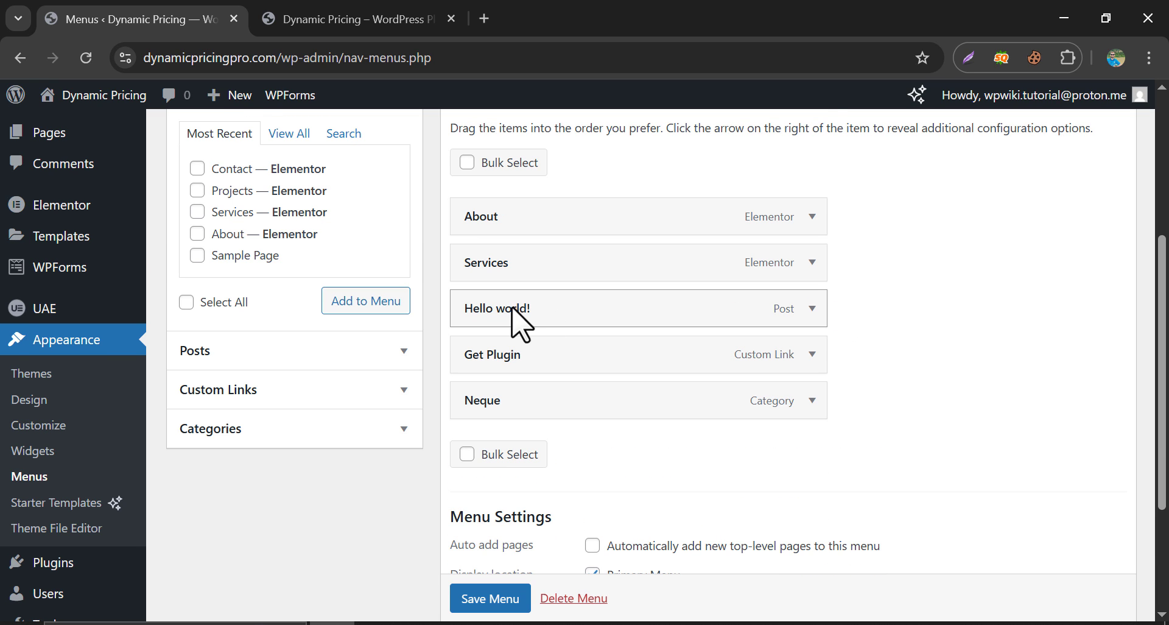
pyautogui.moveTo(498, 309); pyautogui.dragTo(634, 354)
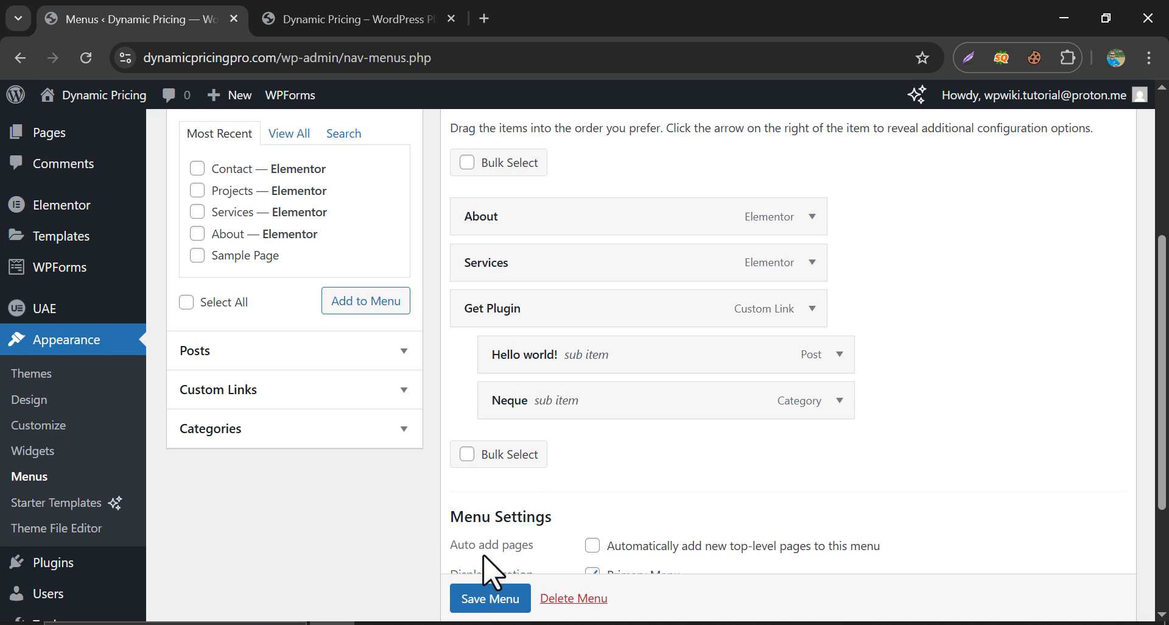
pyautogui.click(490, 598)
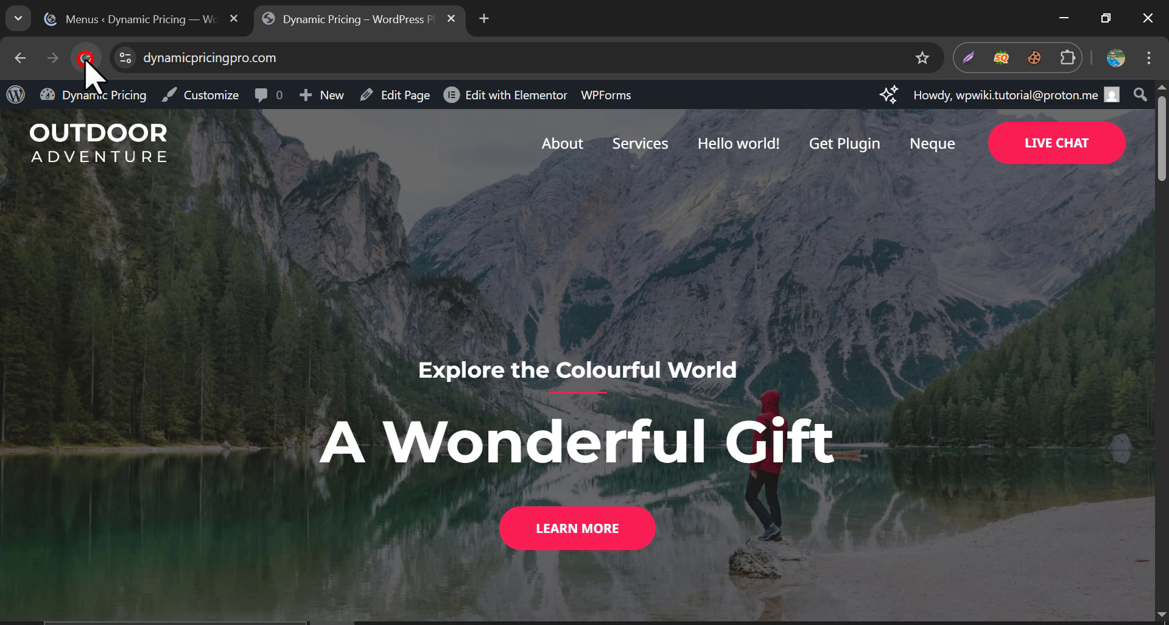
# Step: Reload the live site to confirm Get Plugin appears as a header dropdown, then return to Menus
pyautogui.click(85, 58)
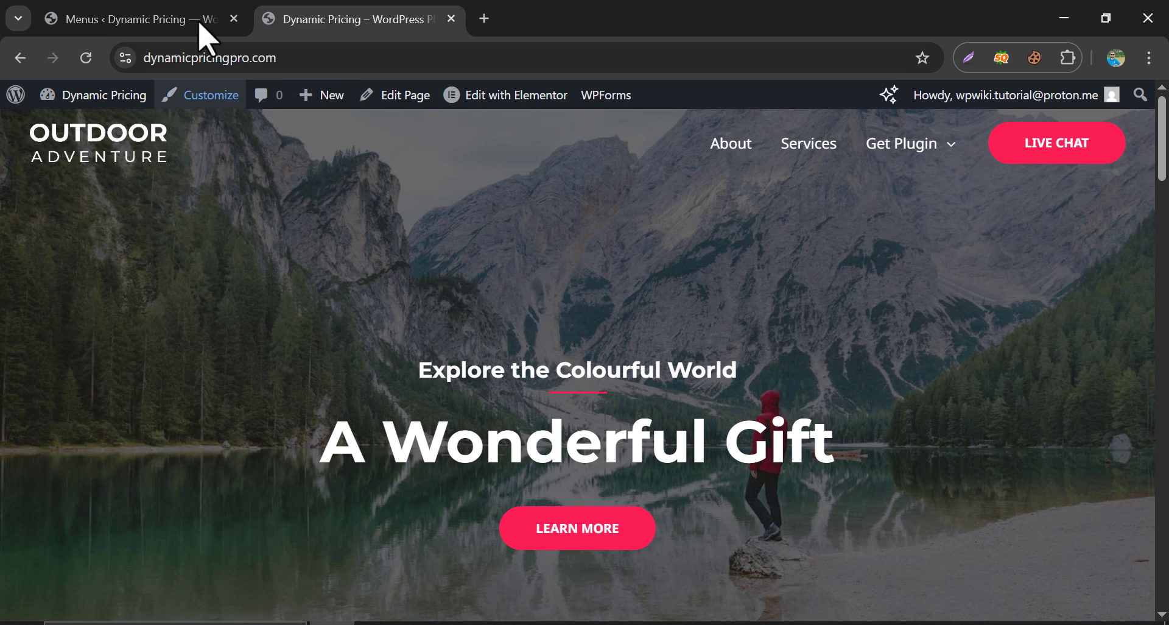
pyautogui.click(134, 19)
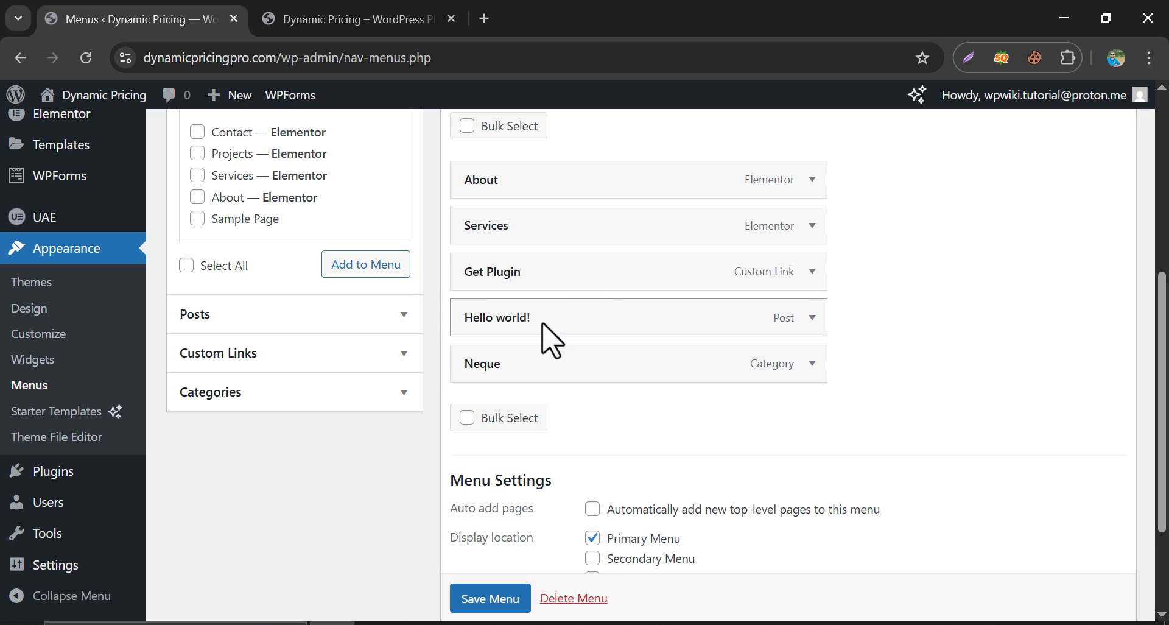
pyautogui.click(815, 226)
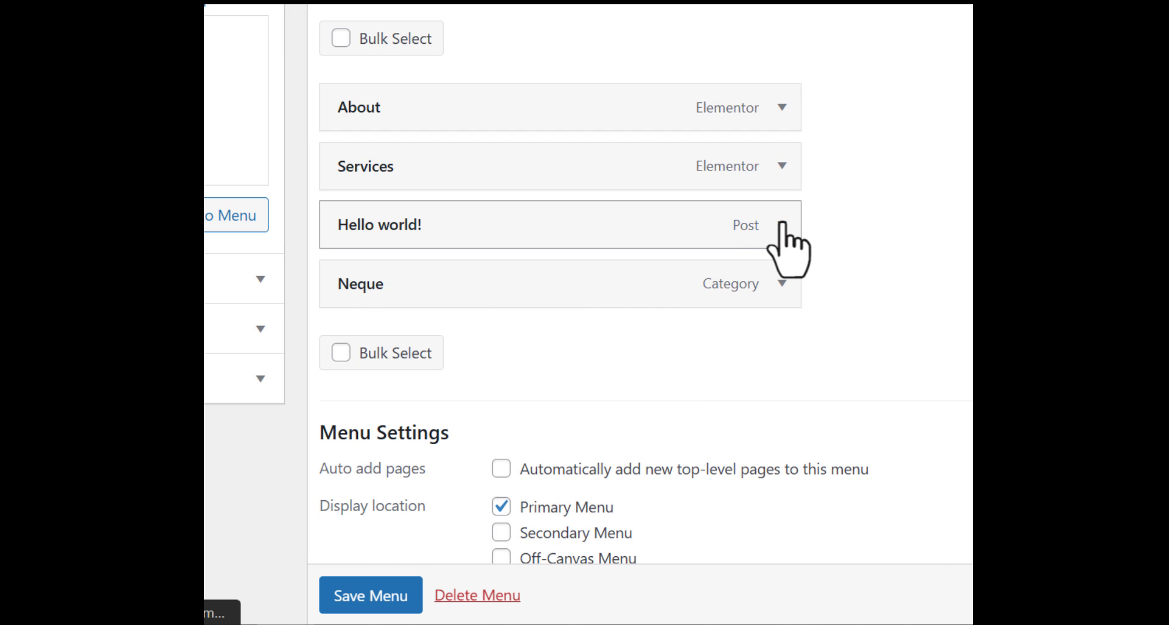
pyautogui.click(781, 225)
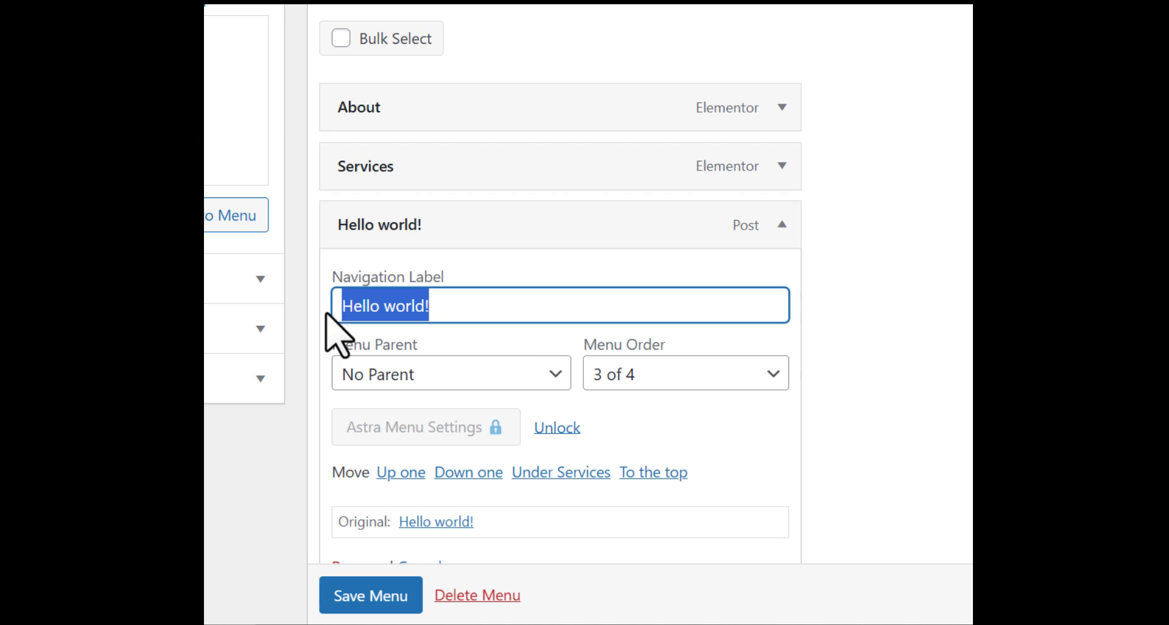
pyautogui.write('This is Blog')
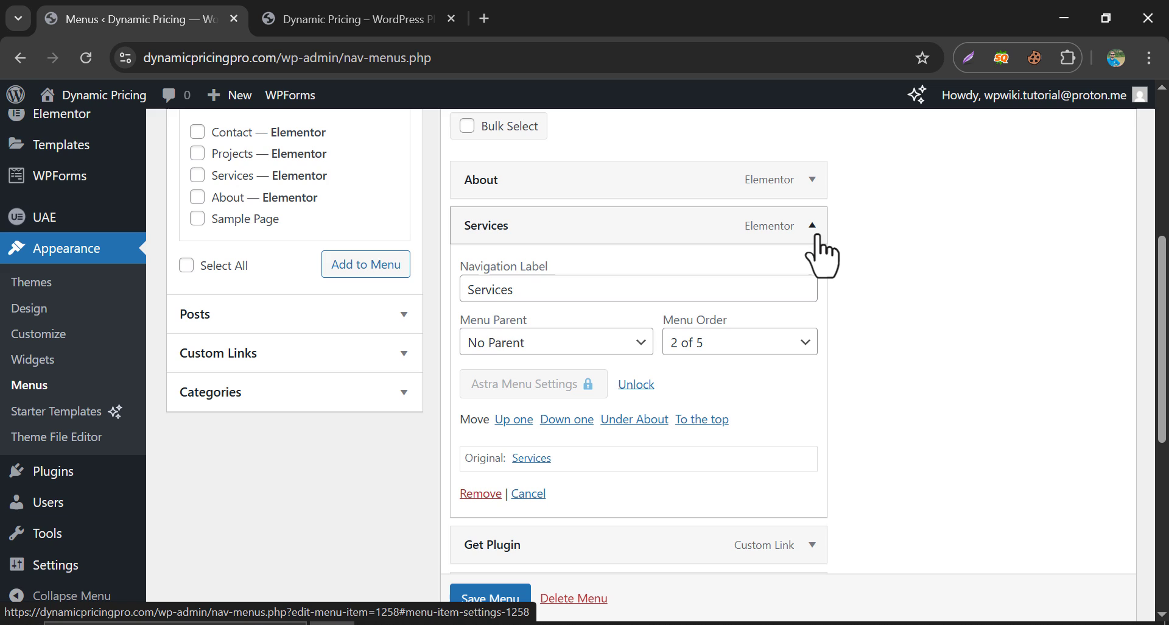
pyautogui.click(813, 225)
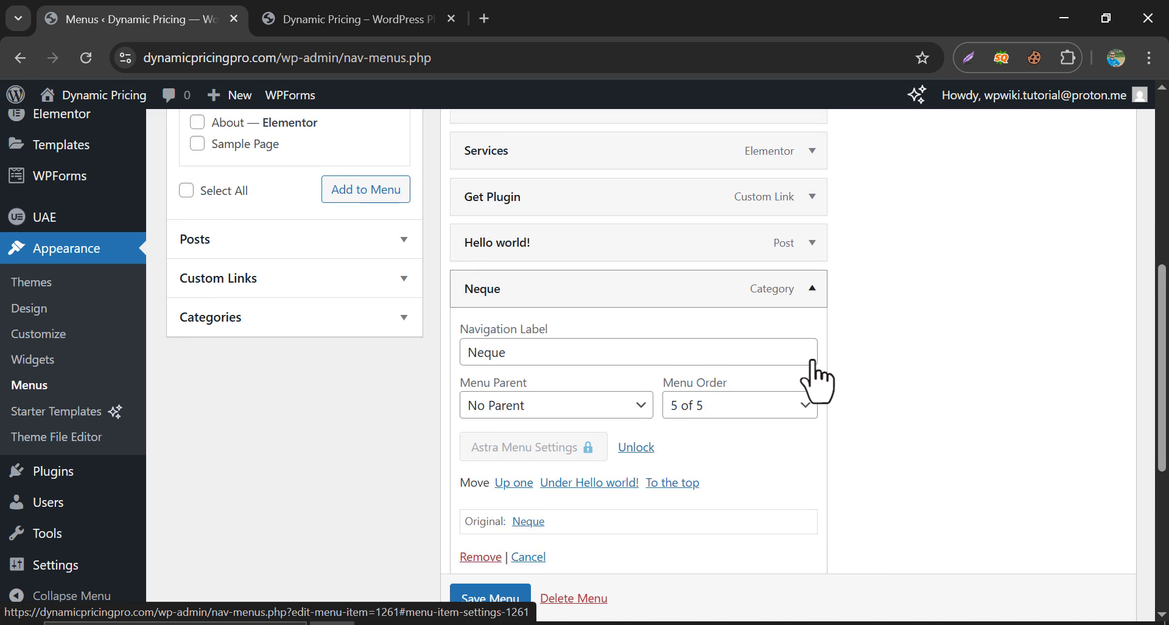
pyautogui.click(814, 288)
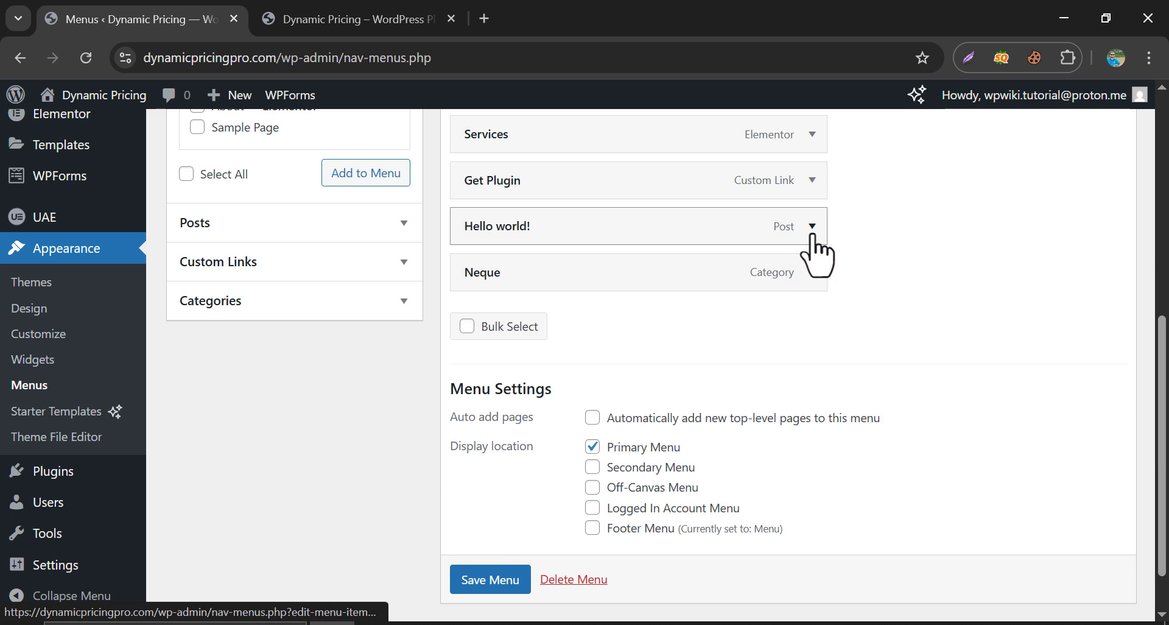